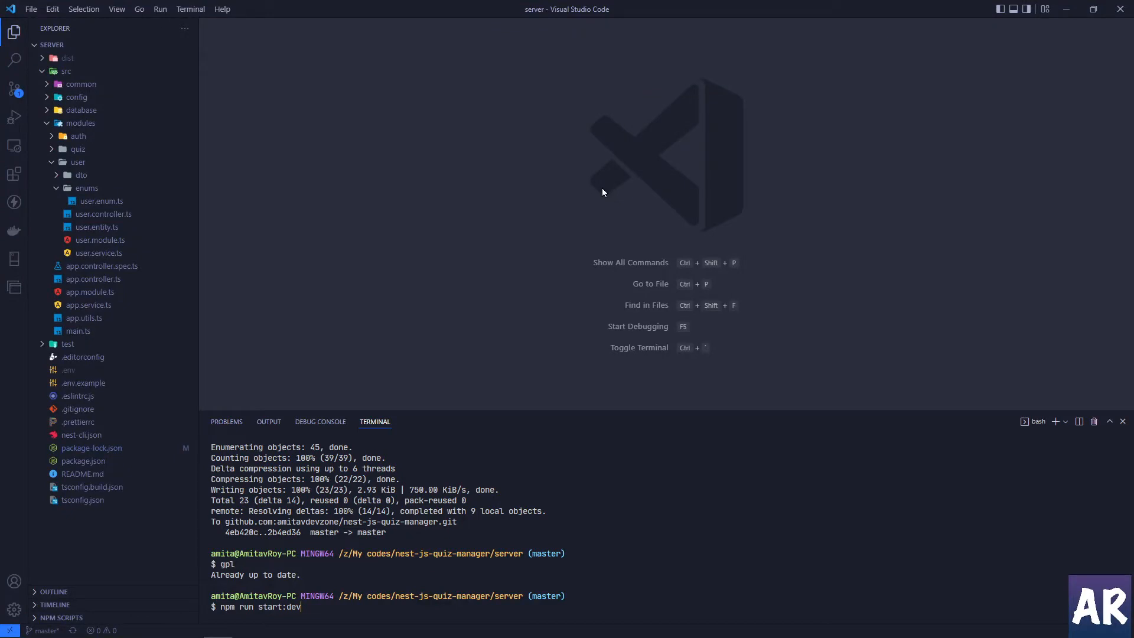
mouse_move(85, 114)
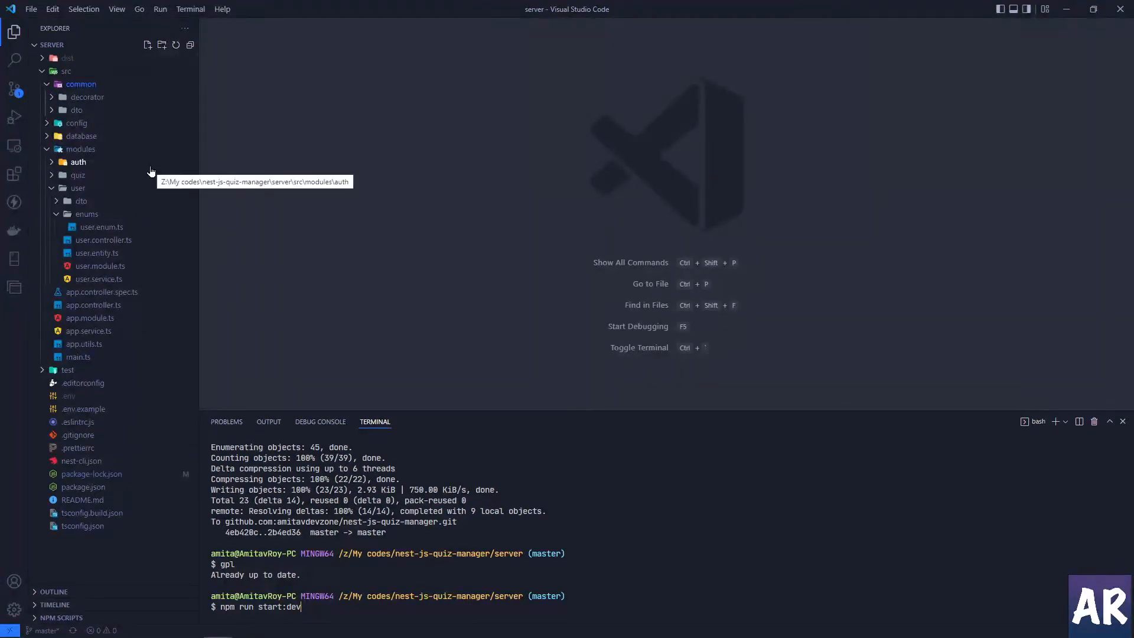
mouse_move(78, 111)
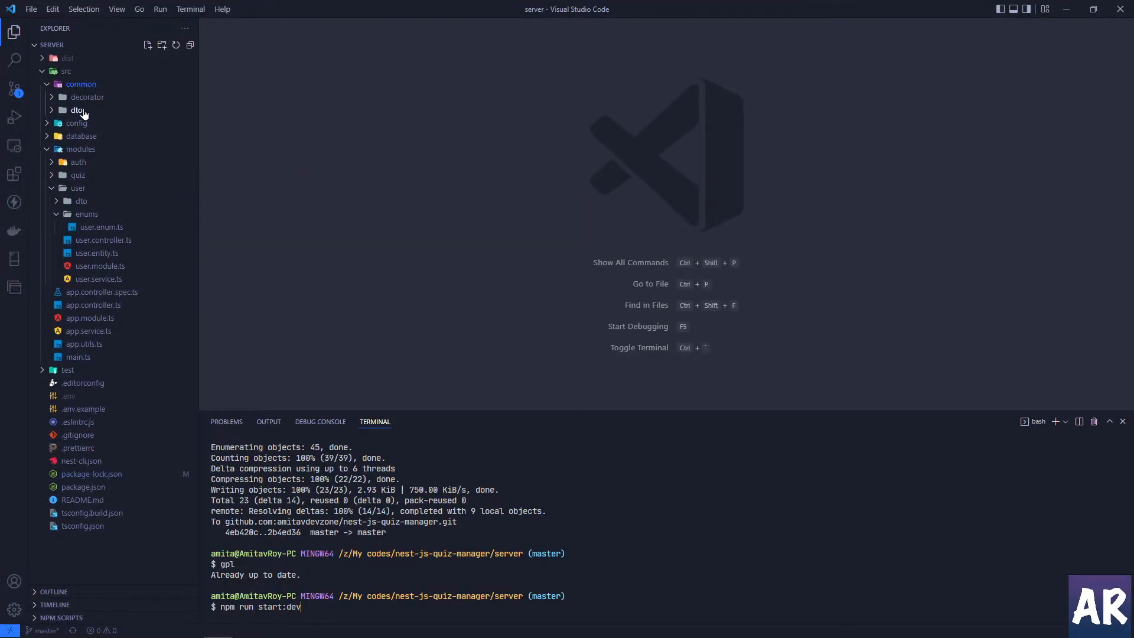
Create a middleware folder under src/common for the api-token-check.middleware.ts file.
left_click(161, 45)
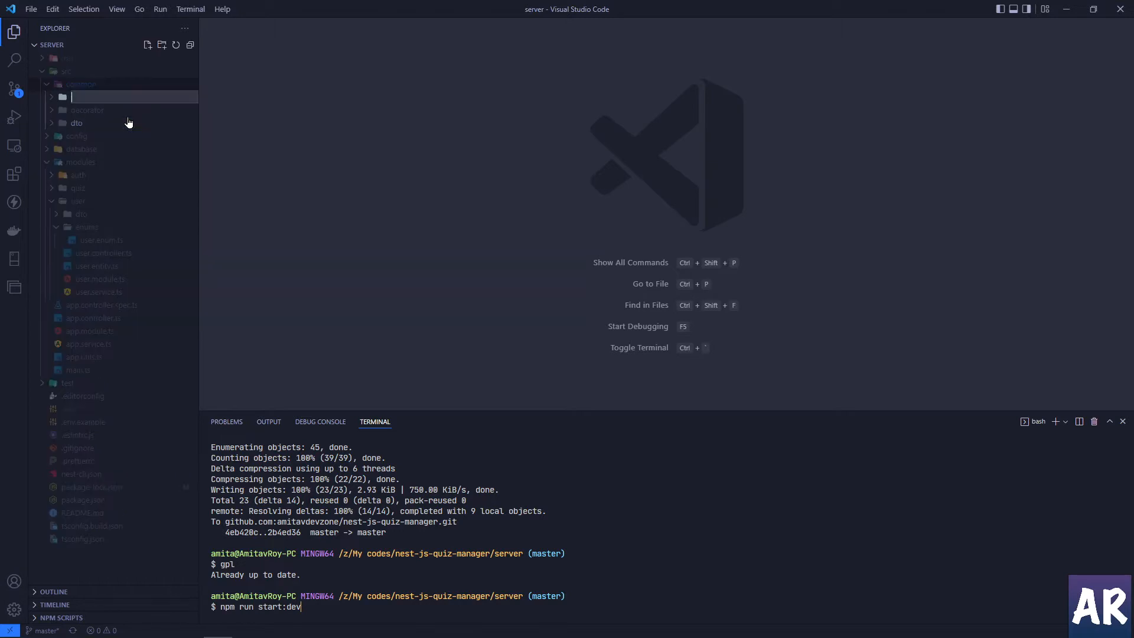
type("middleware")
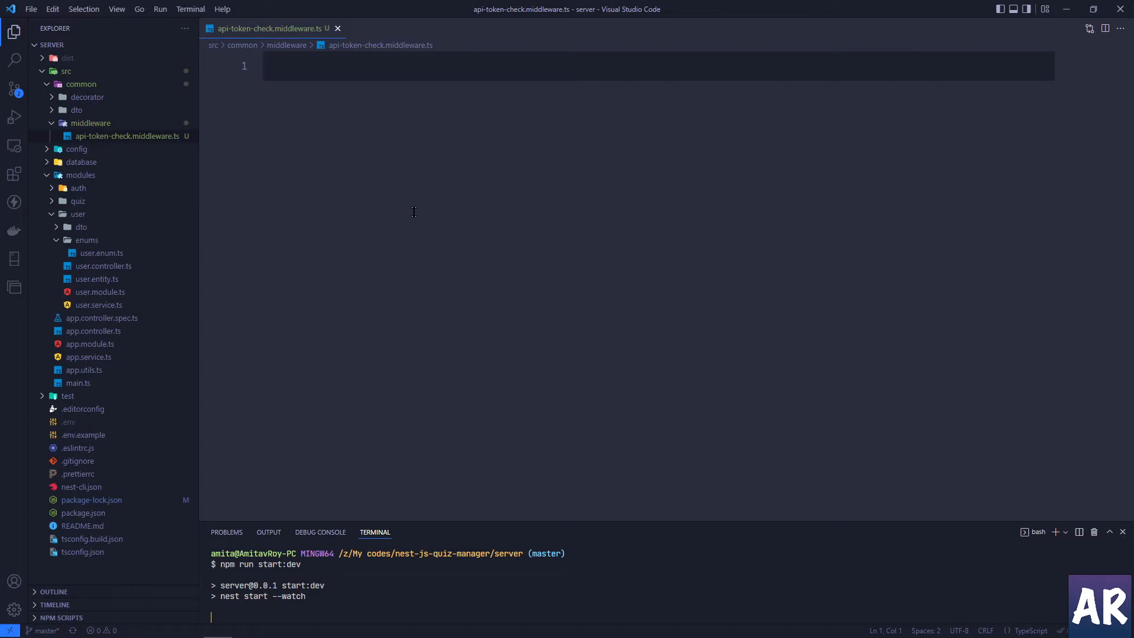
Declare ApiTokenCheckMiddleware implementing NestMiddleware with an empty use(req: Request, res: Response, next) method.
type("export class ApiTokenCheckMiddleware implements NestMiddleware {")
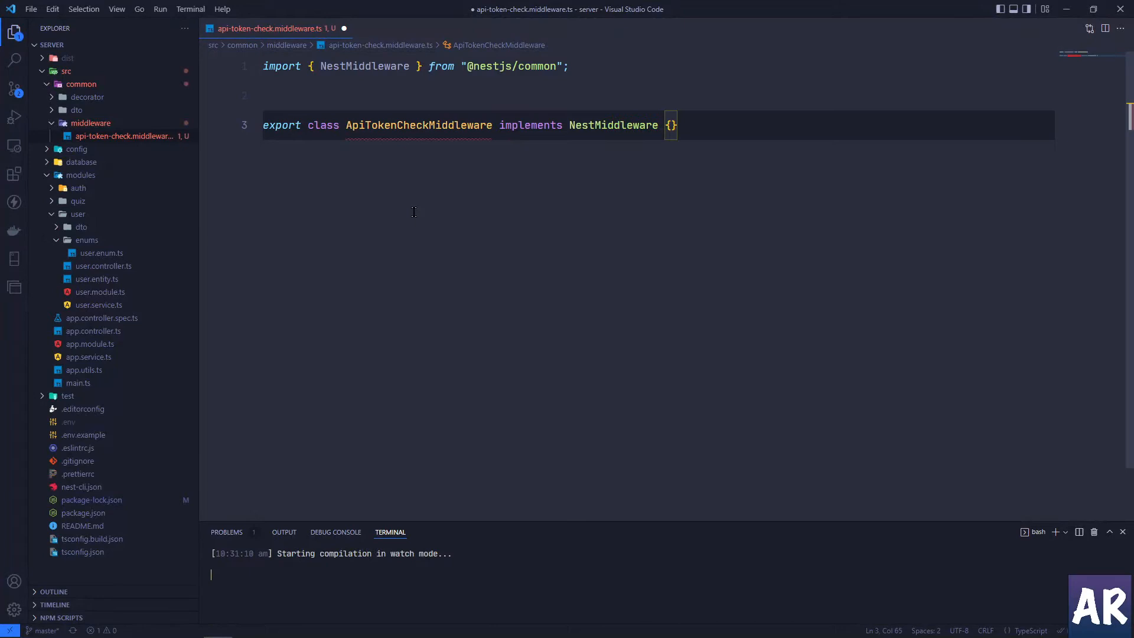
mouse_move(430, 161)
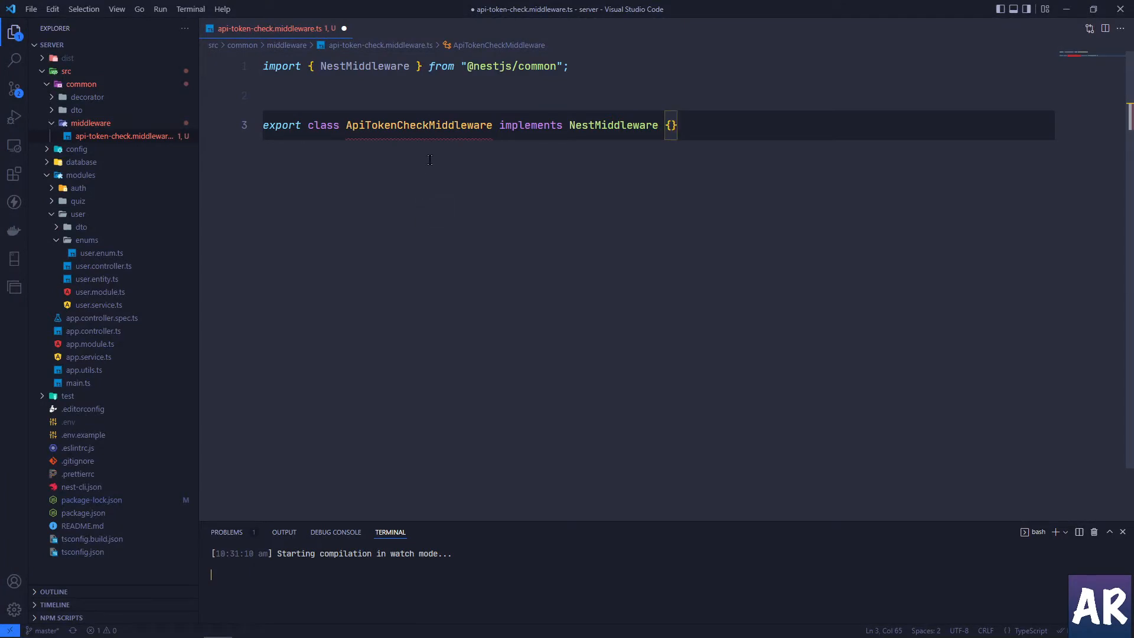
mouse_move(441, 125)
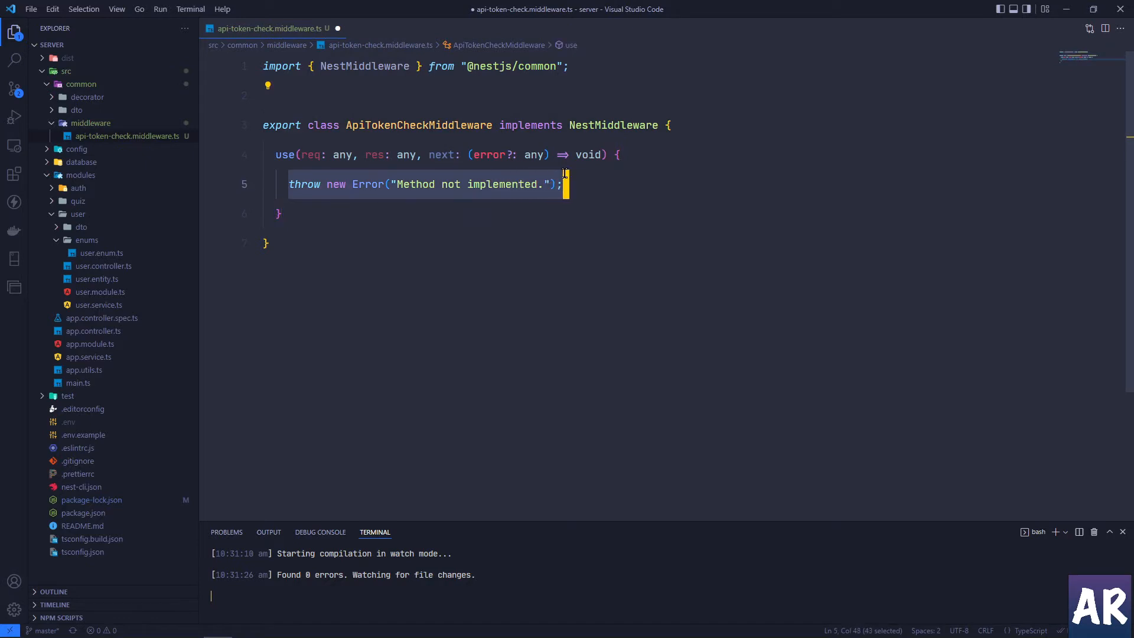
key("Delete")
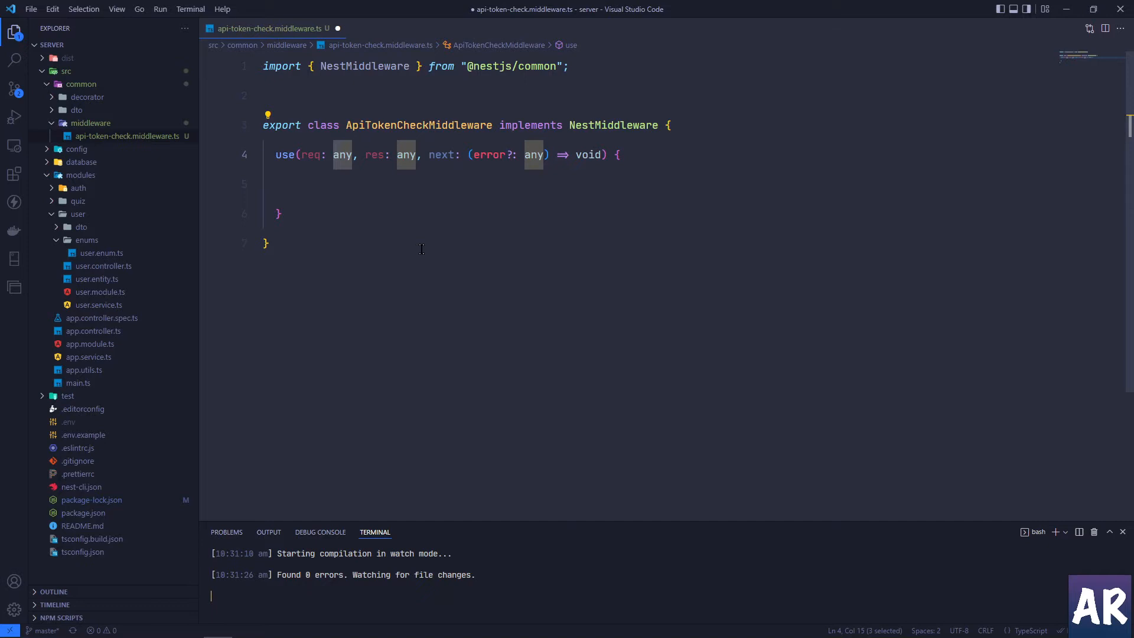
type("Request")
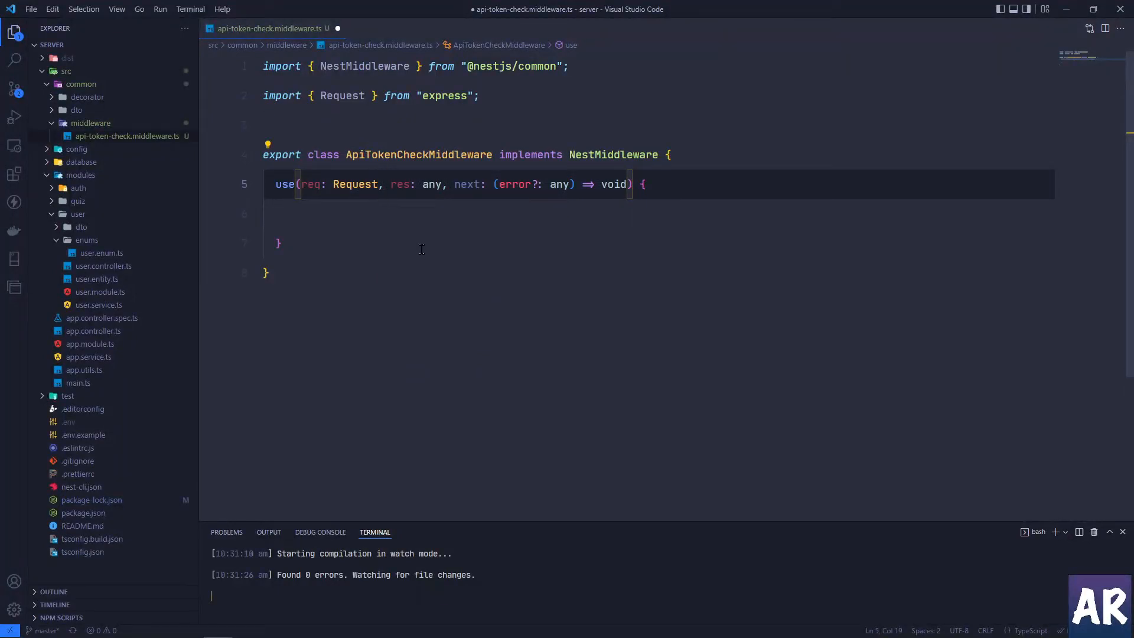
mouse_move(426, 188)
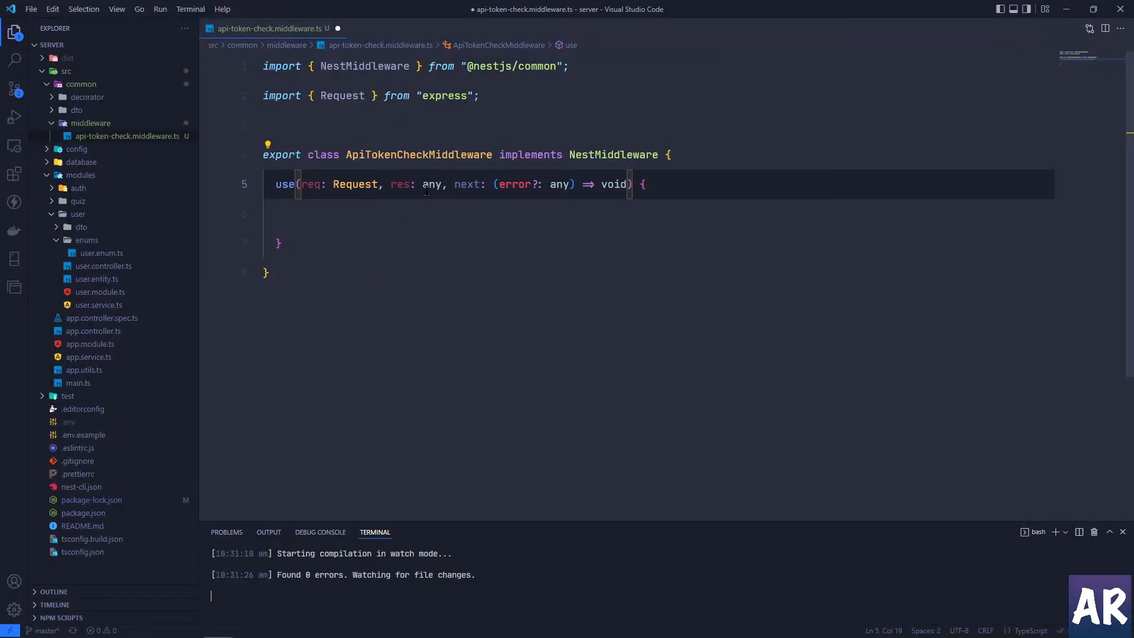
type("Response")
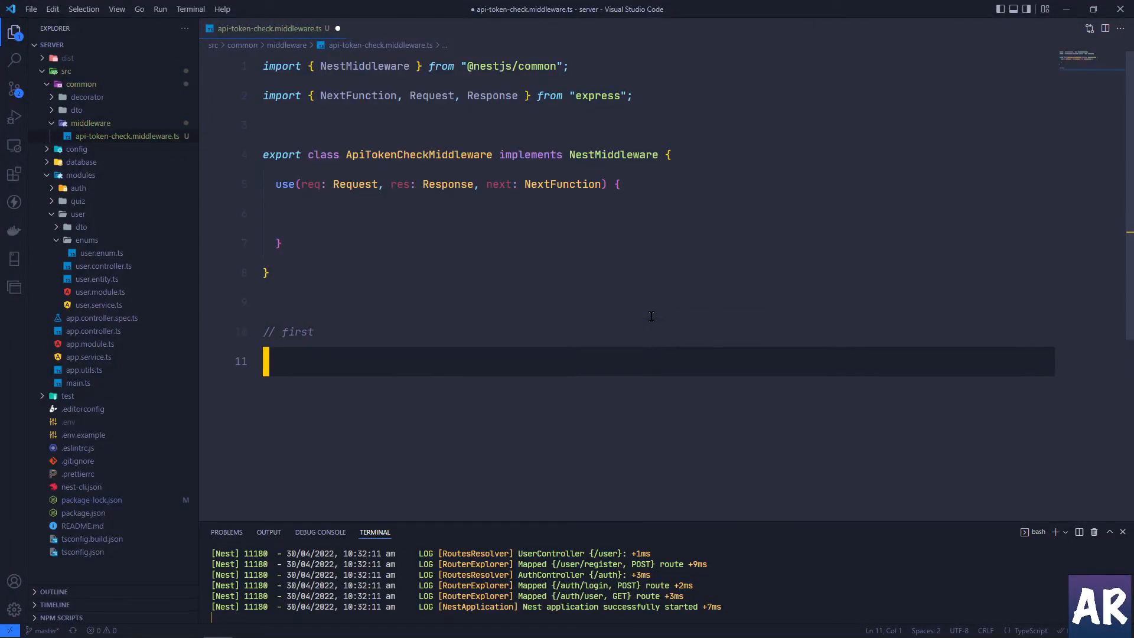
Jot note comments //client, // first, // second - there is a problem, // third below the class.
type("// second")
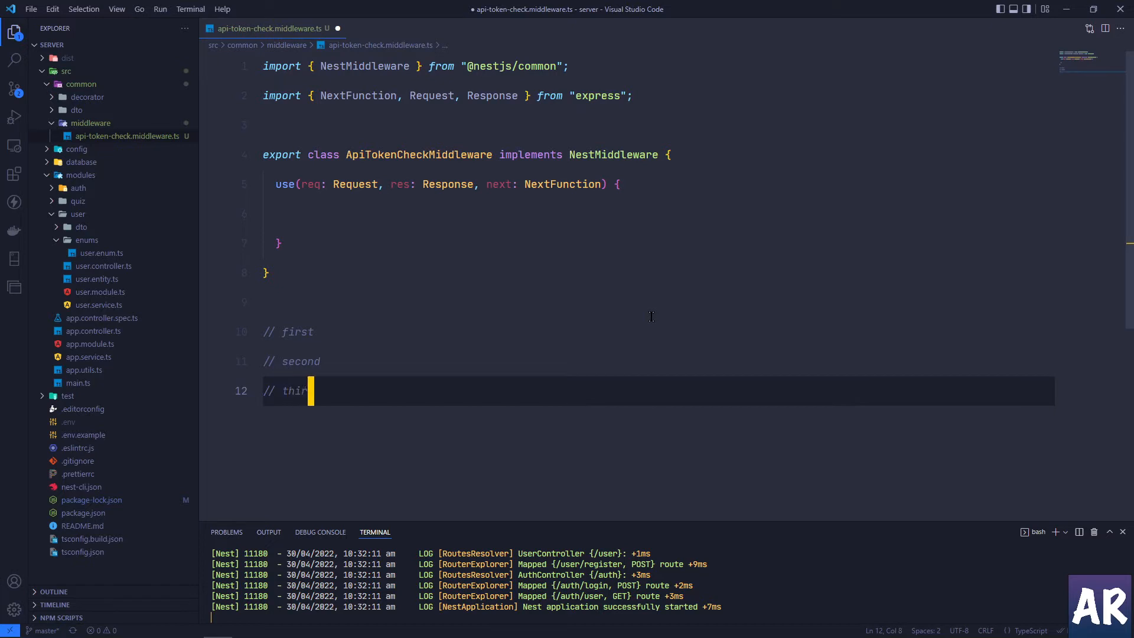
type("d")
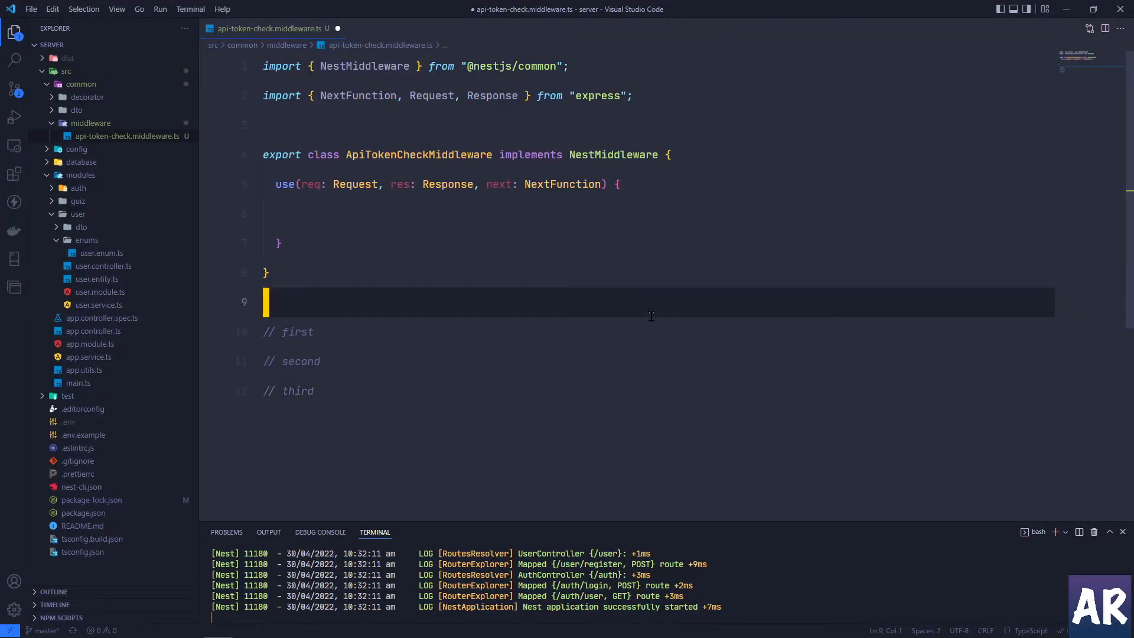
type("//cli")
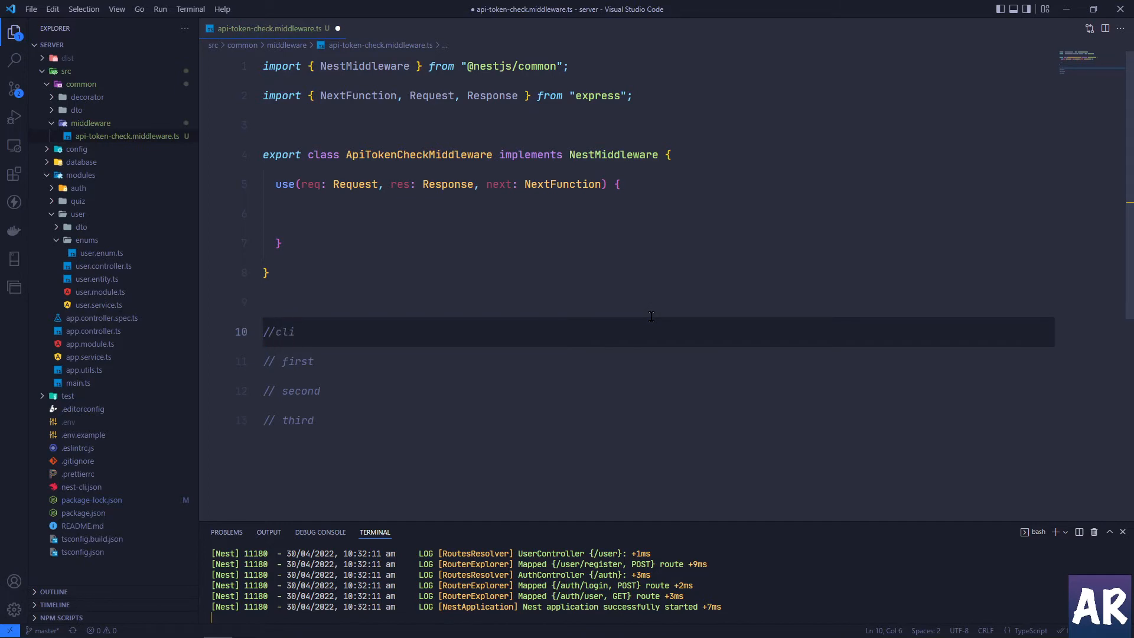
type("ent")
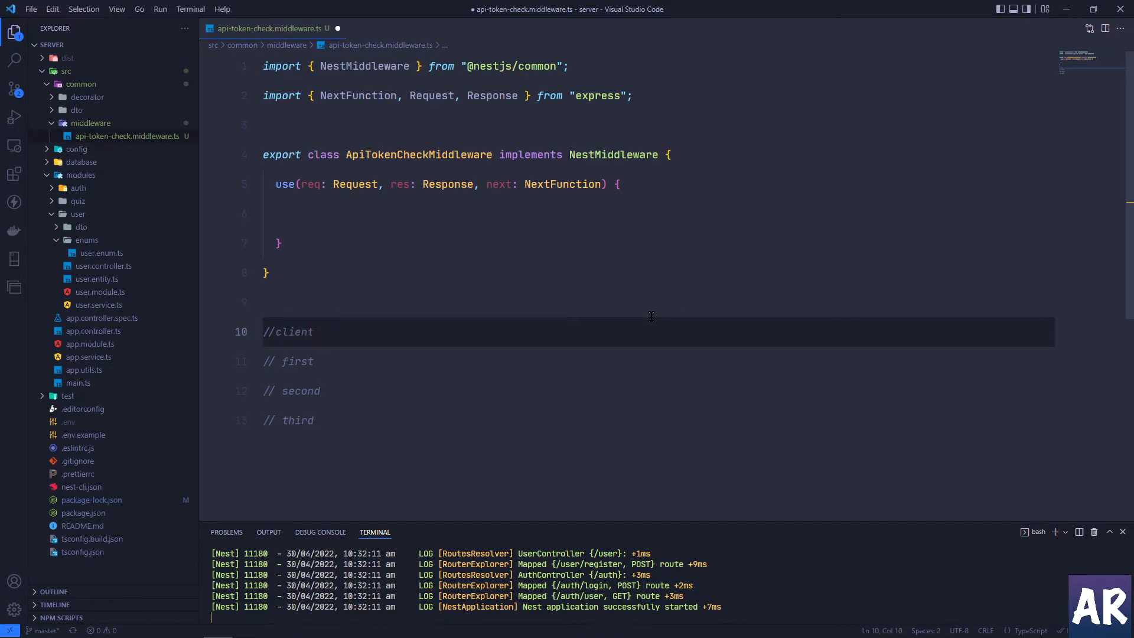
double_click(297, 362)
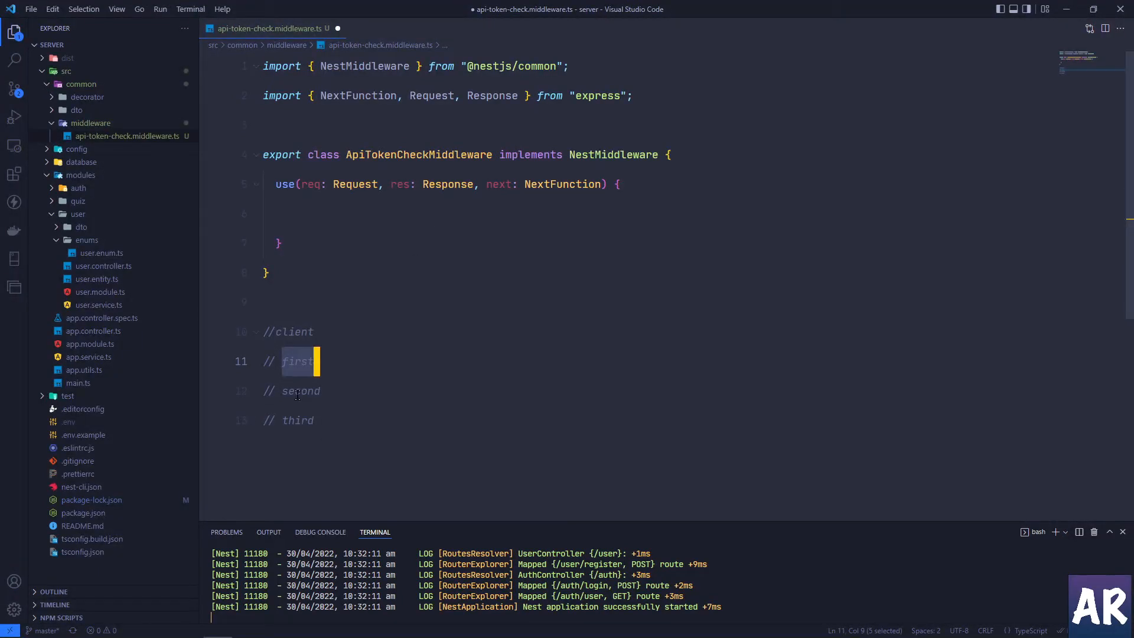
double_click(301, 391)
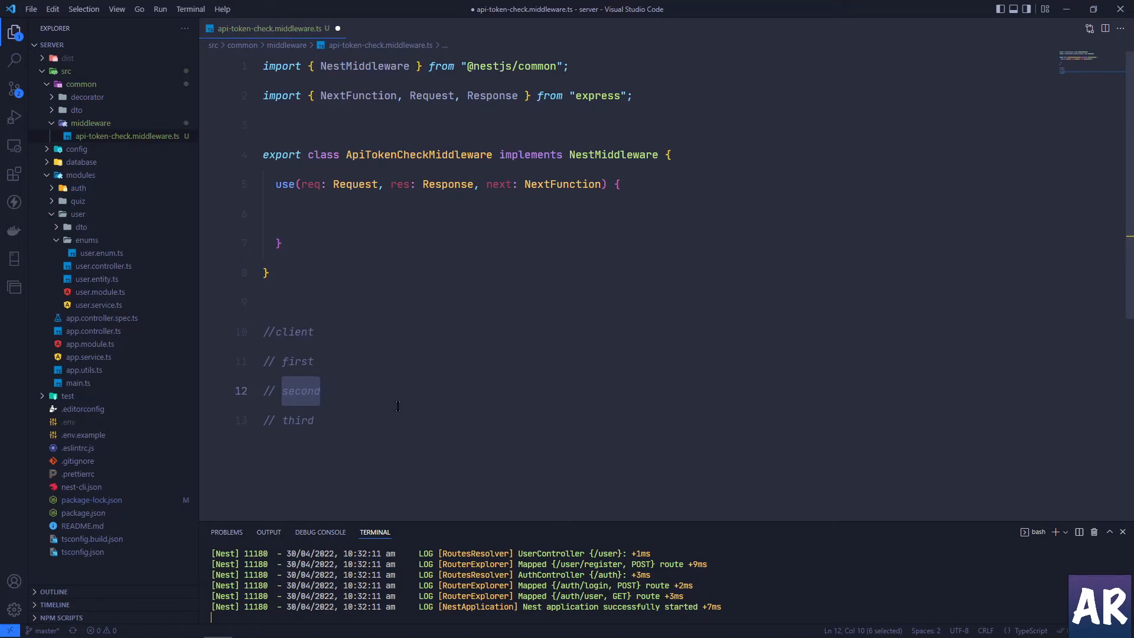
type("-")
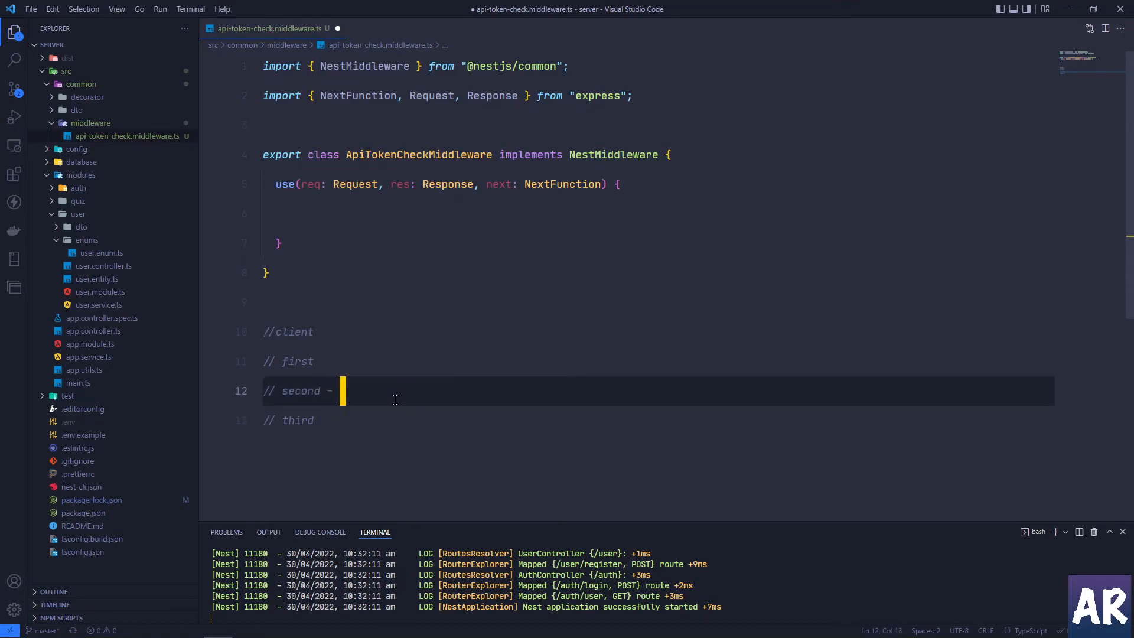
type("there is a problem")
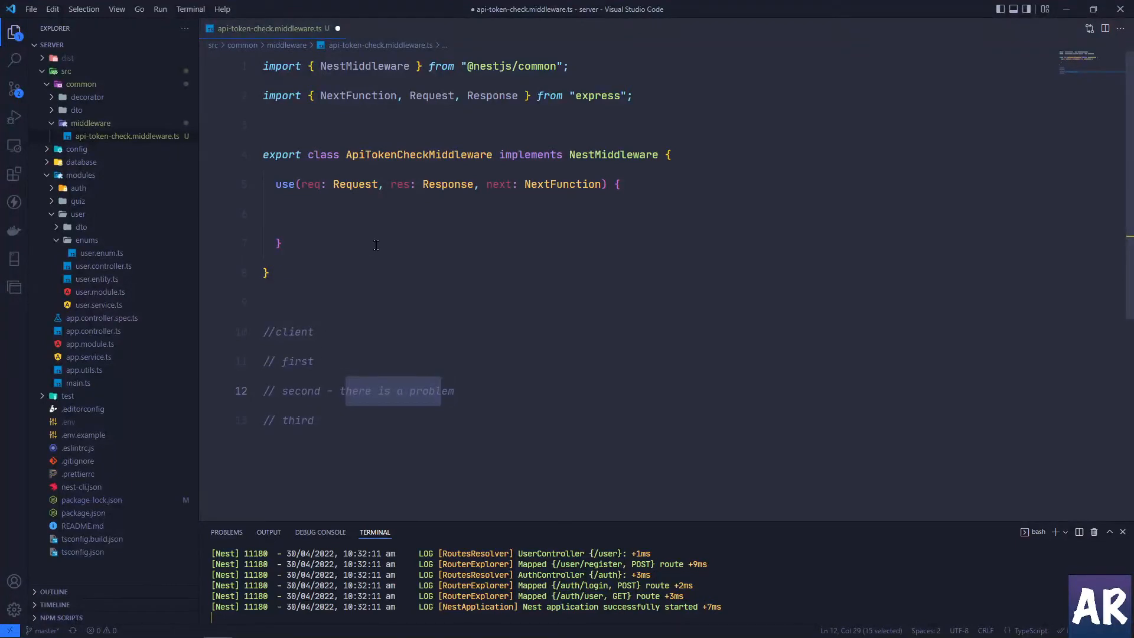
double_click(419, 154)
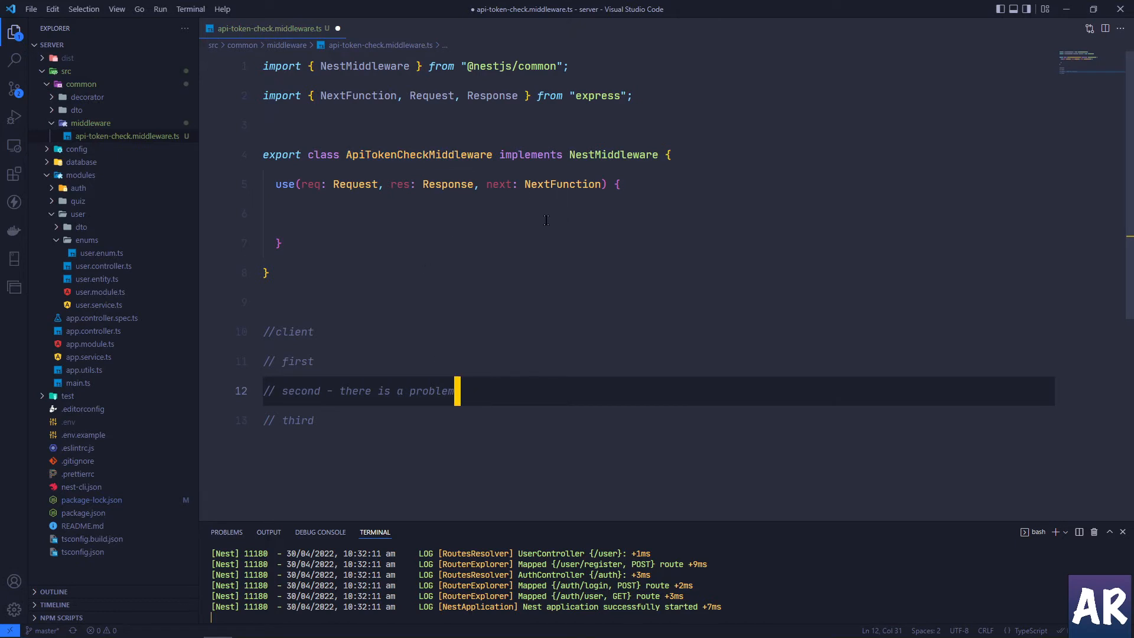
mouse_move(538, 217)
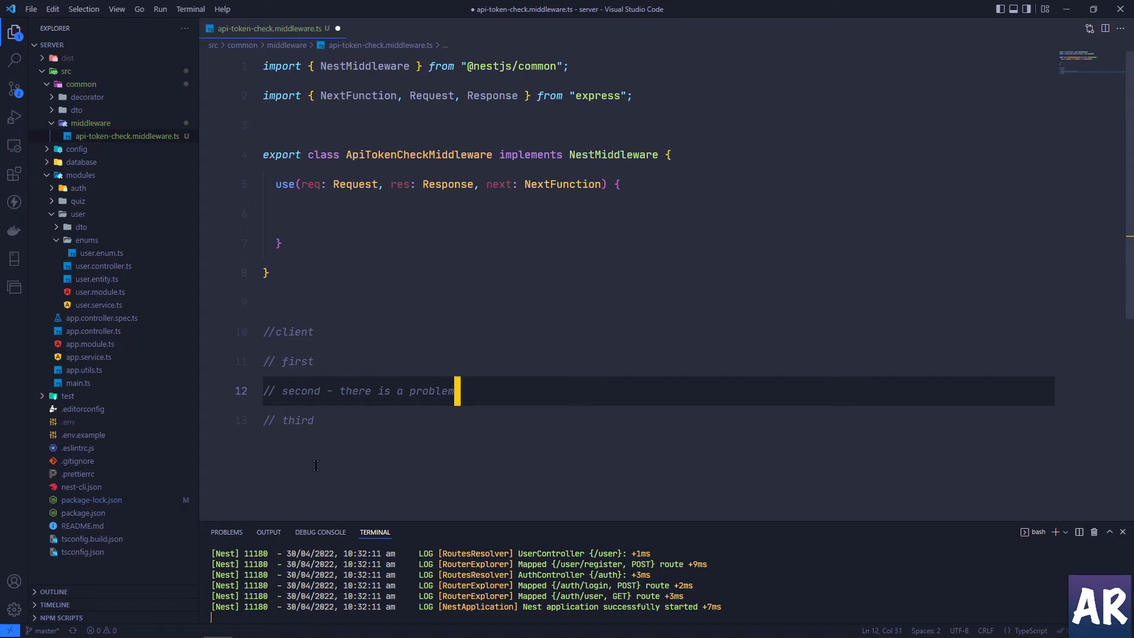
mouse_move(316, 461)
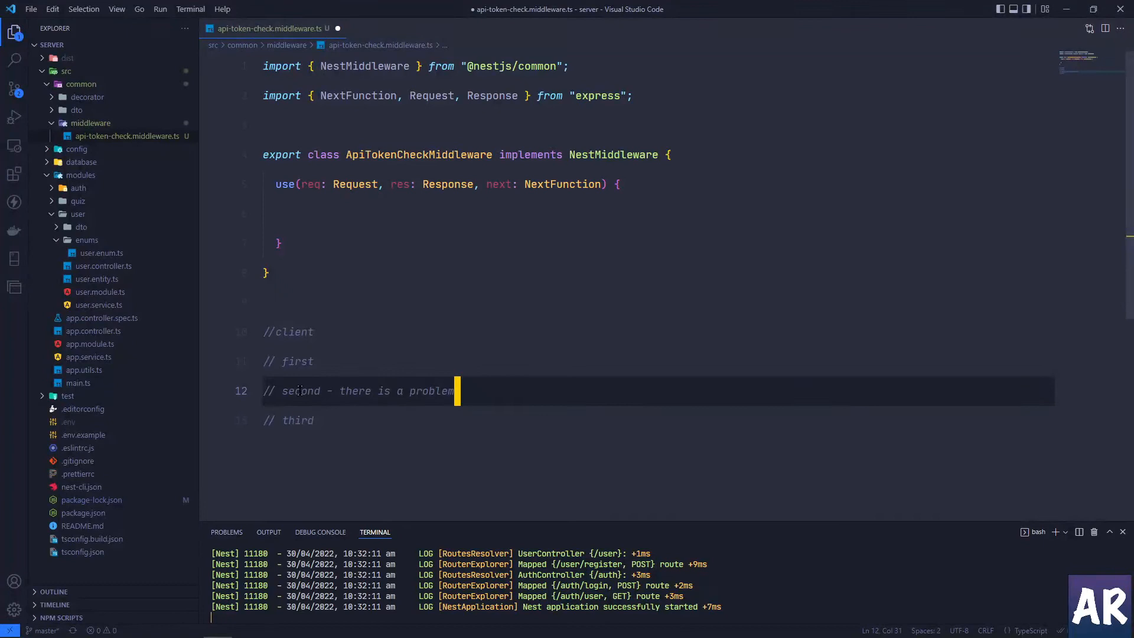
Select all the temporary note lines and delete them.
left_click_drag(347, 391, 454, 390)
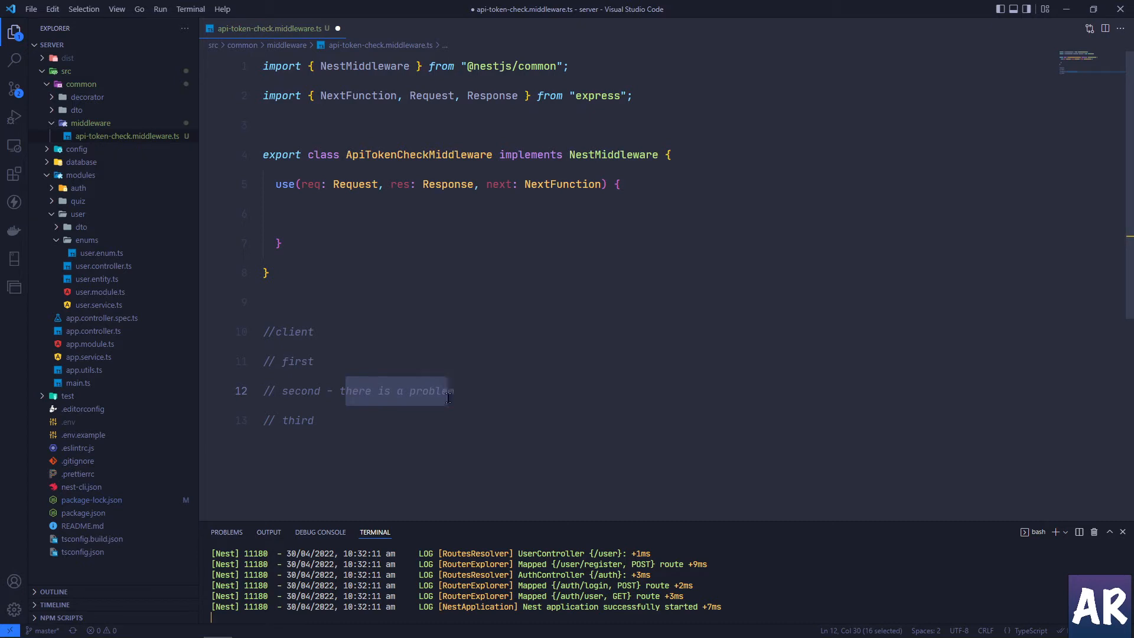
left_click_drag(447, 390, 314, 420)
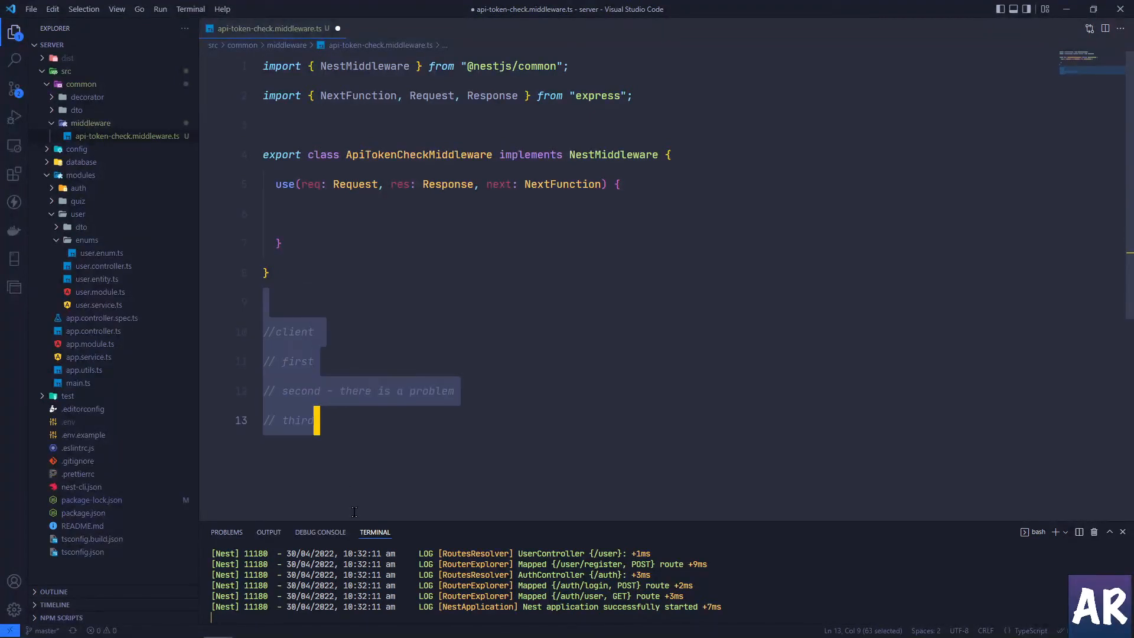
key("Delete")
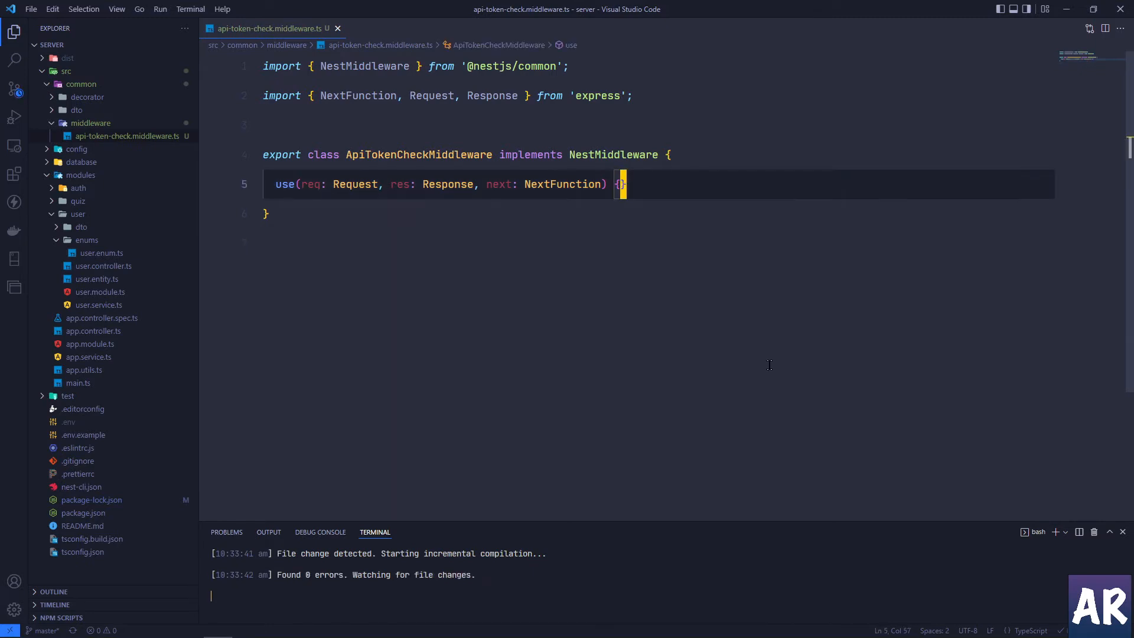
Add console.log(req.headers) inside the use method.
key("Enter")
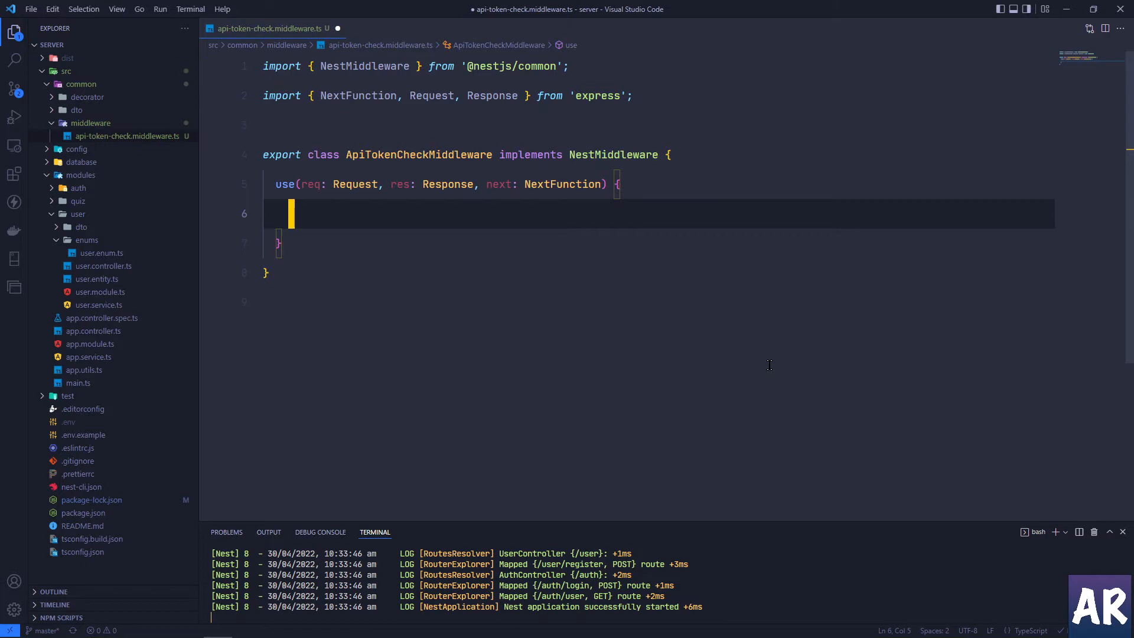
type("req")
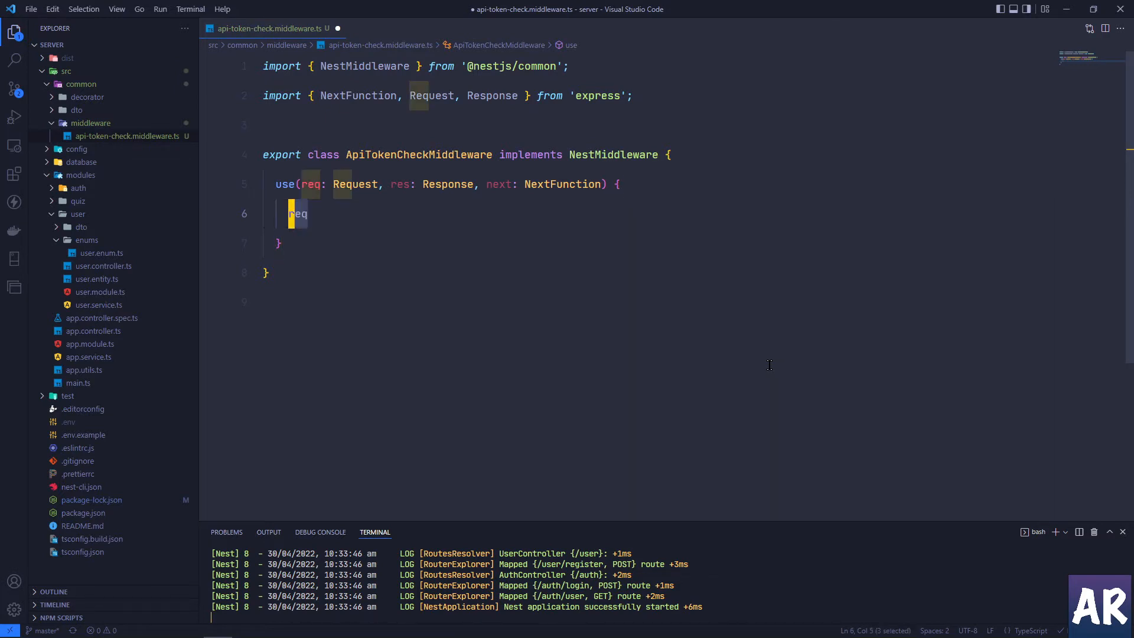
type("console.")
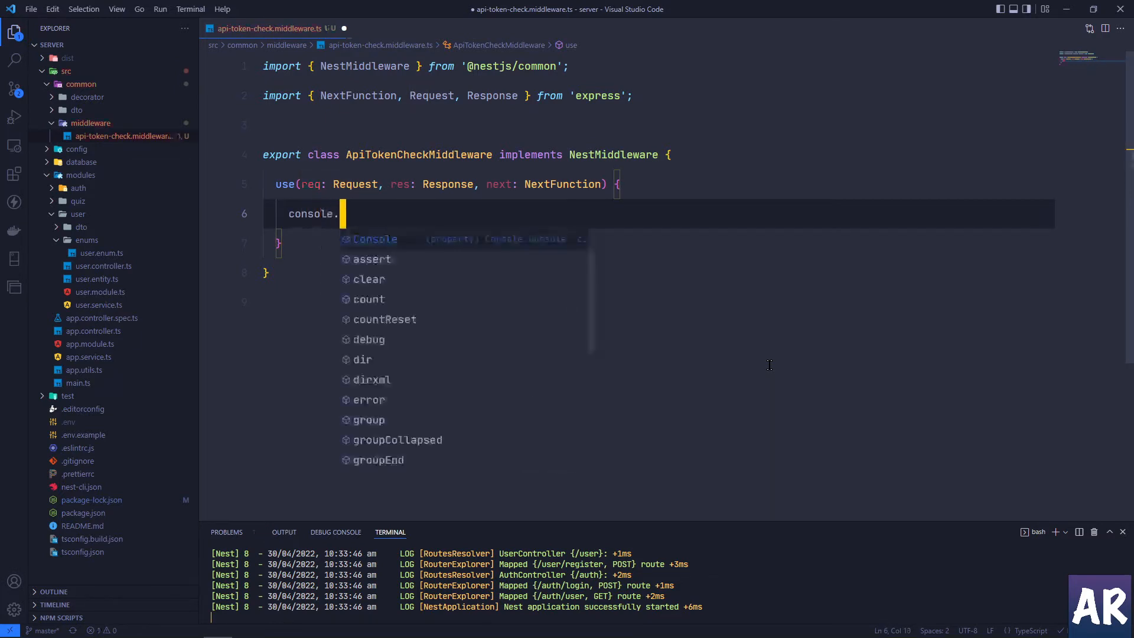
type("log(req.headers);")
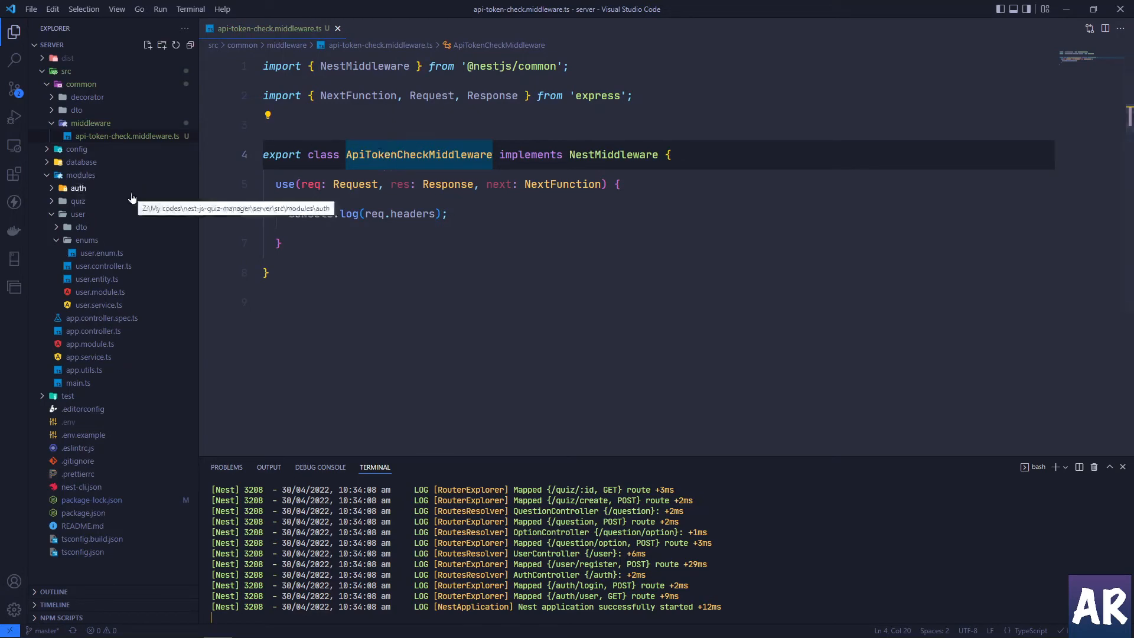
mouse_move(77, 150)
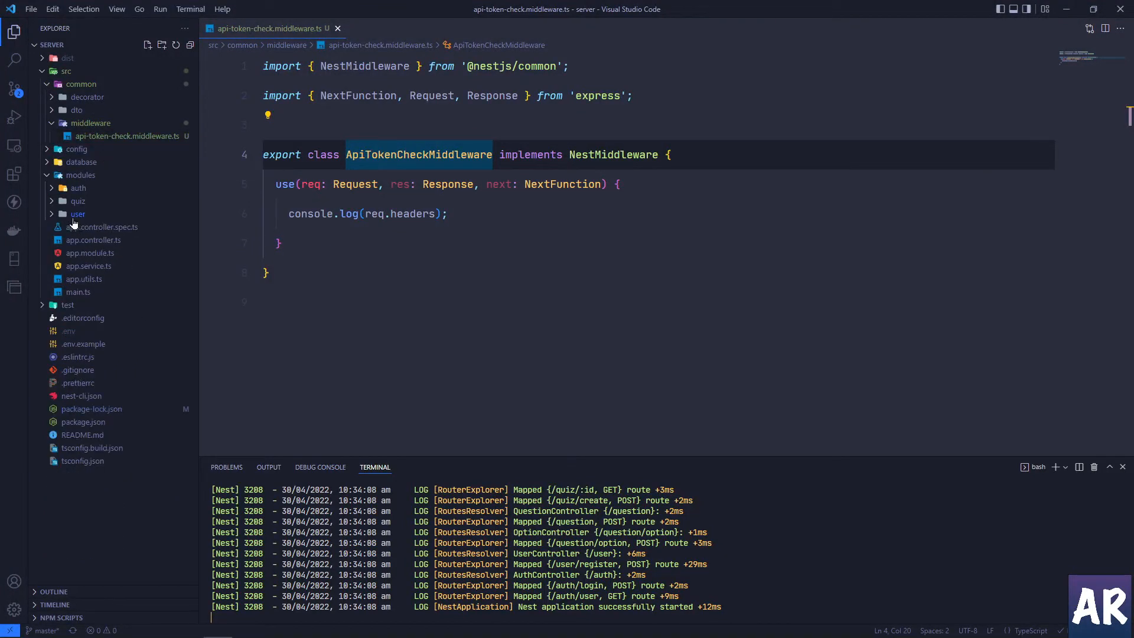
In app.module.ts, make AppModule implement NestModule with a configure(consumer) method.
left_click(90, 253)
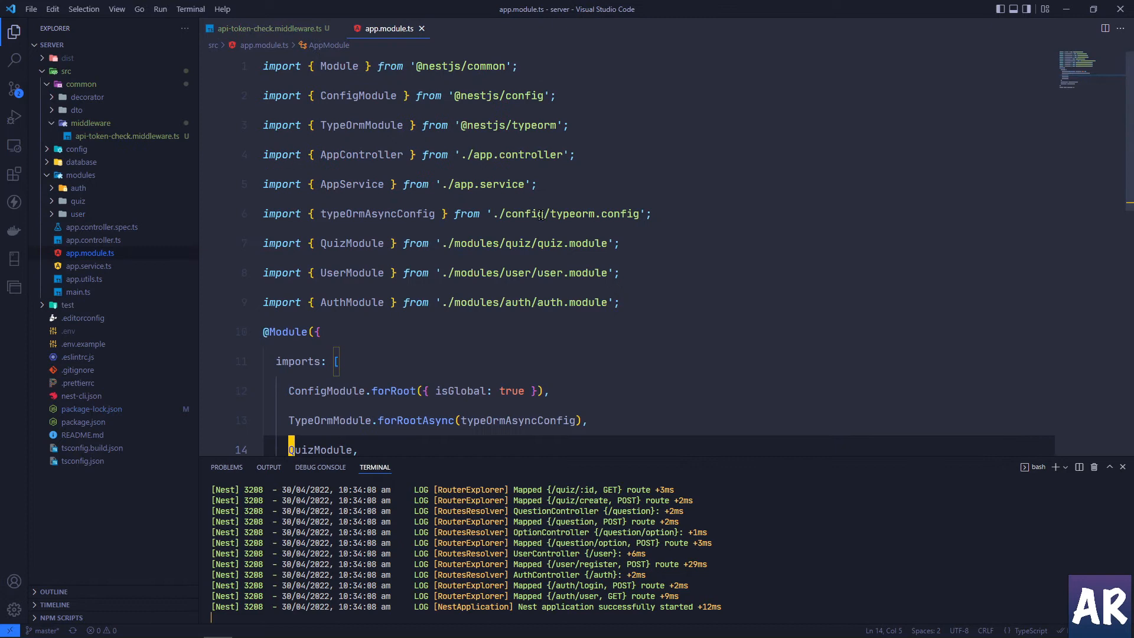
scroll("down", 3)
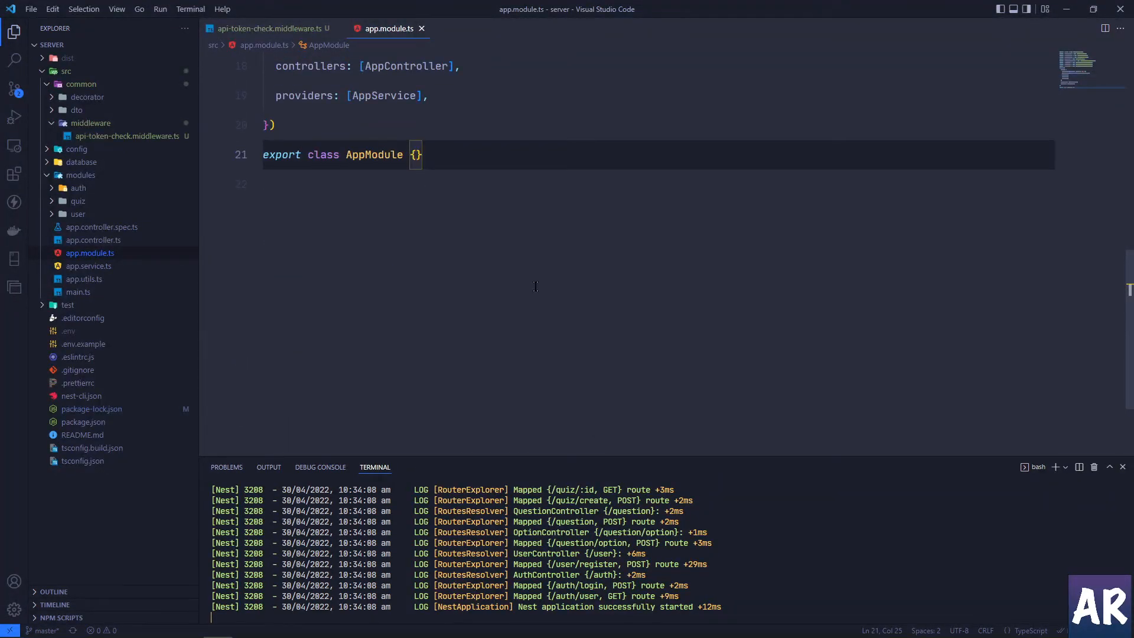
double_click(374, 154)
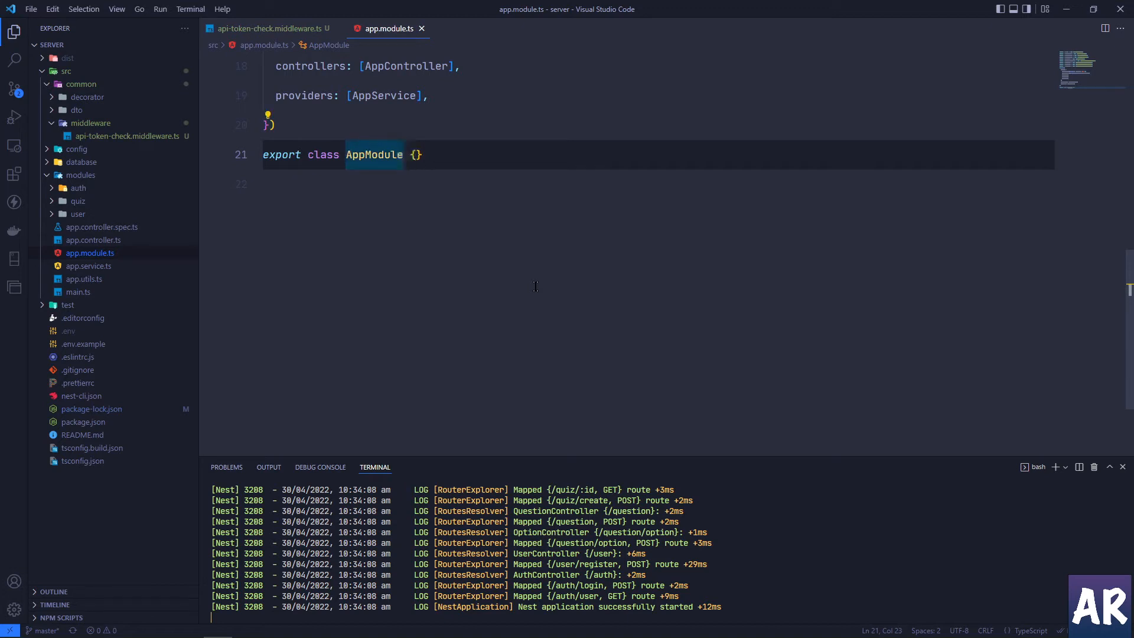
type("implements NestModule {")
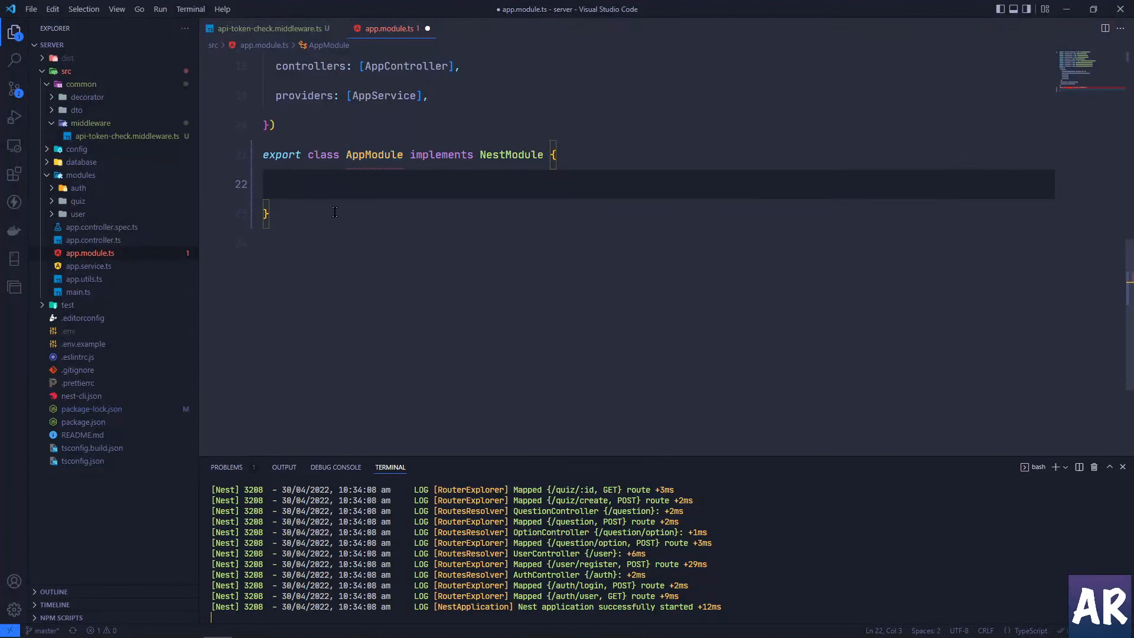
type("conf")
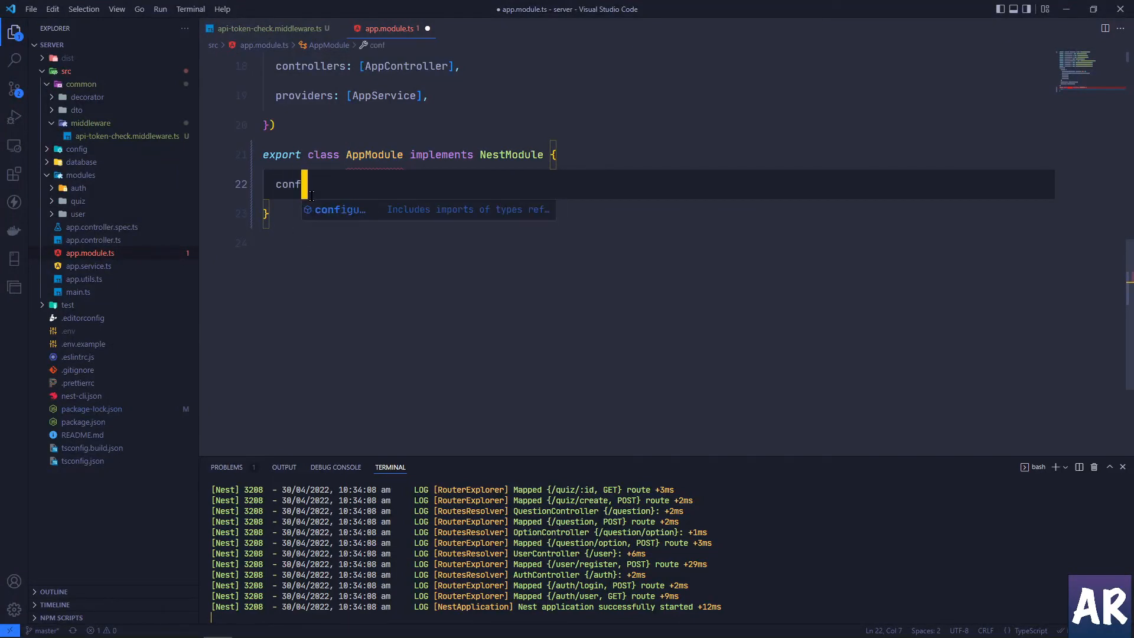
key("Tab")
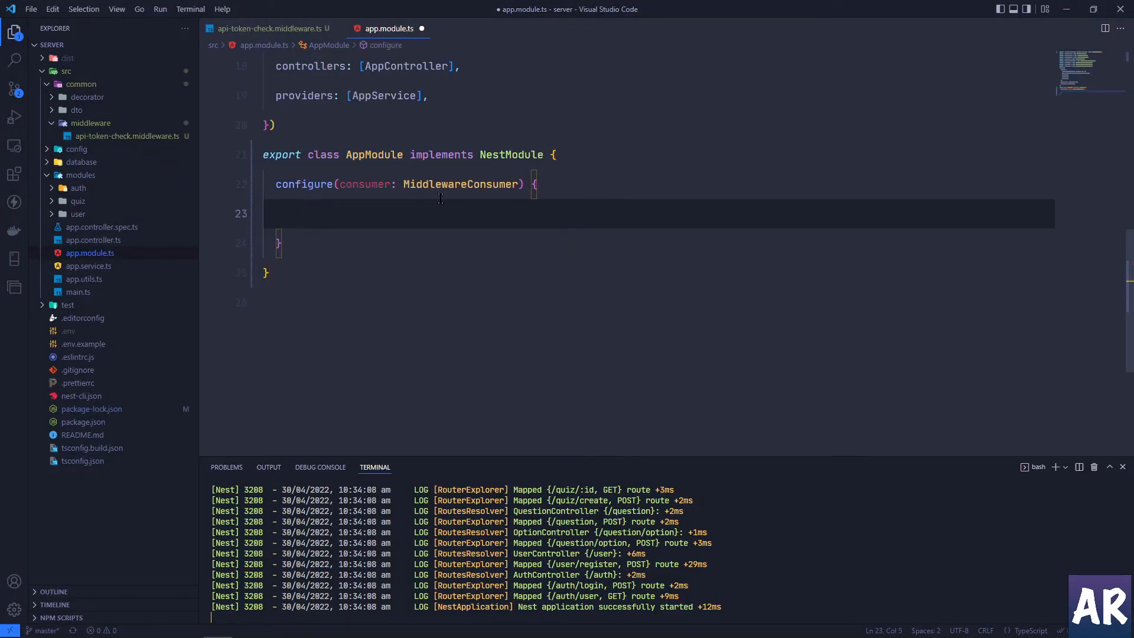
mouse_move(362, 184)
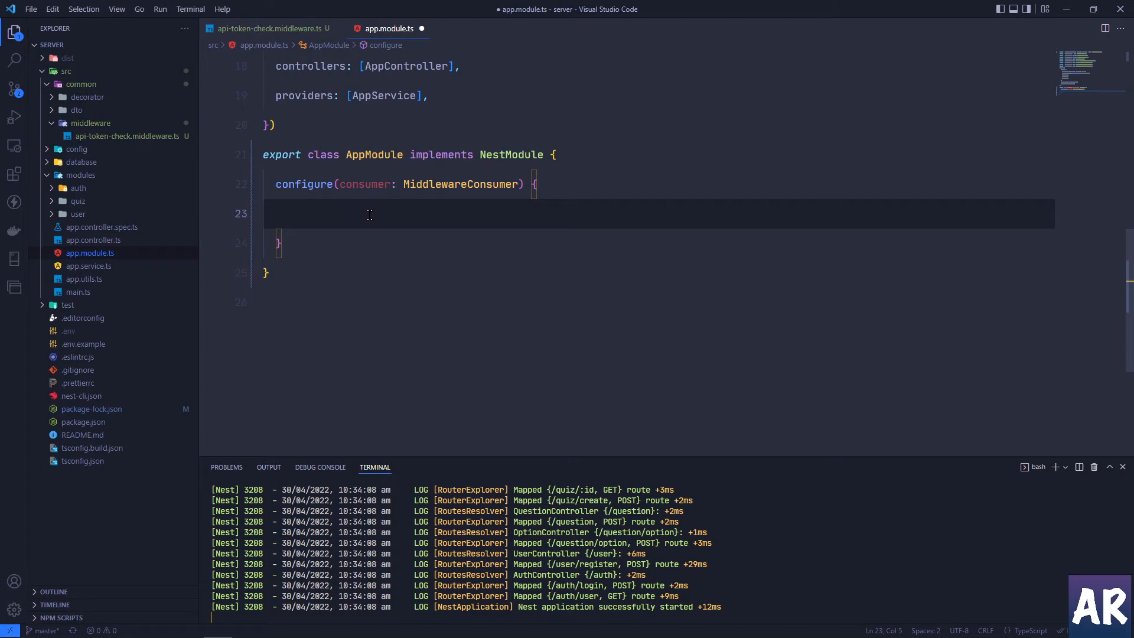
mouse_move(340, 215)
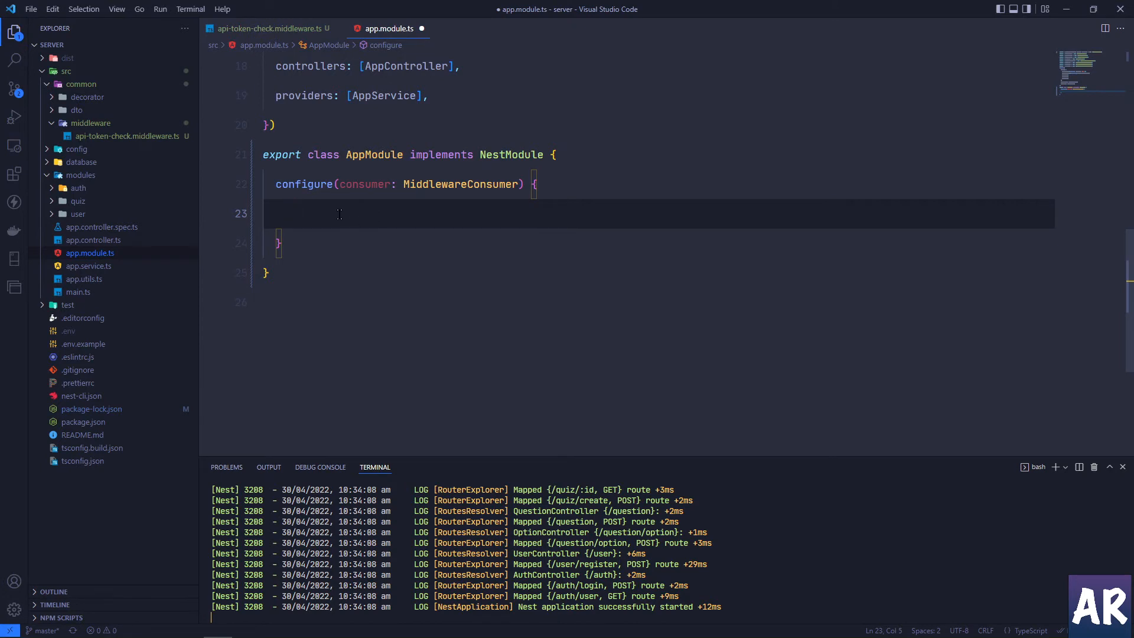
Apply ApiTokenCheckMiddleware via consumer.apply(...).forRoutes({ path: '*', method: RequestMethod.ALL }).
type("consumer.apply")
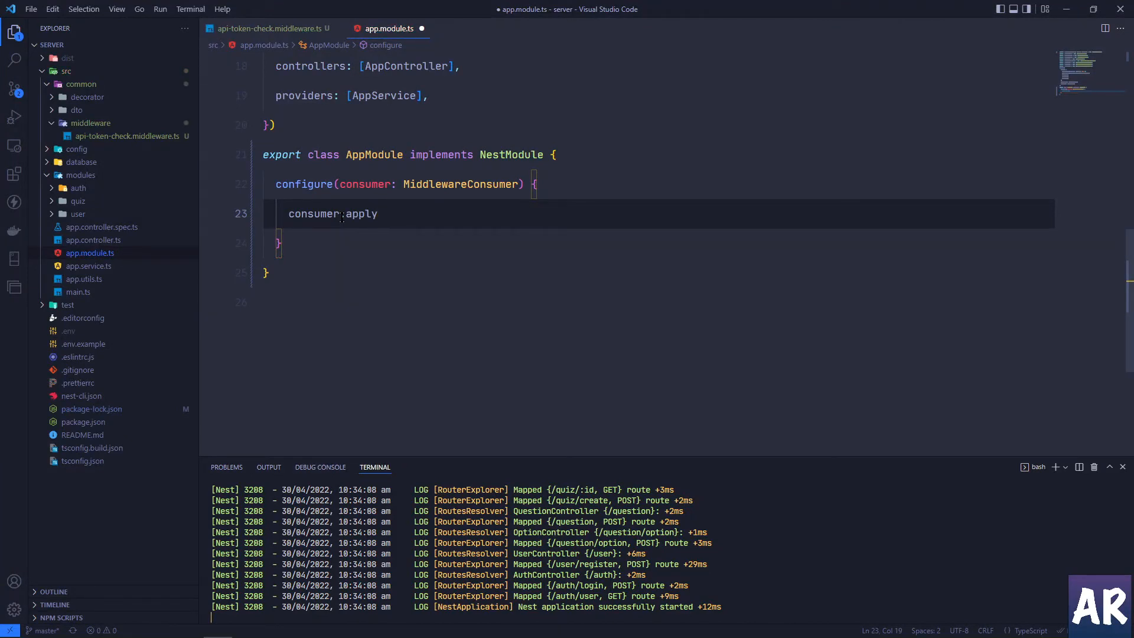
type("(ApiTokenCheckMiddleware")
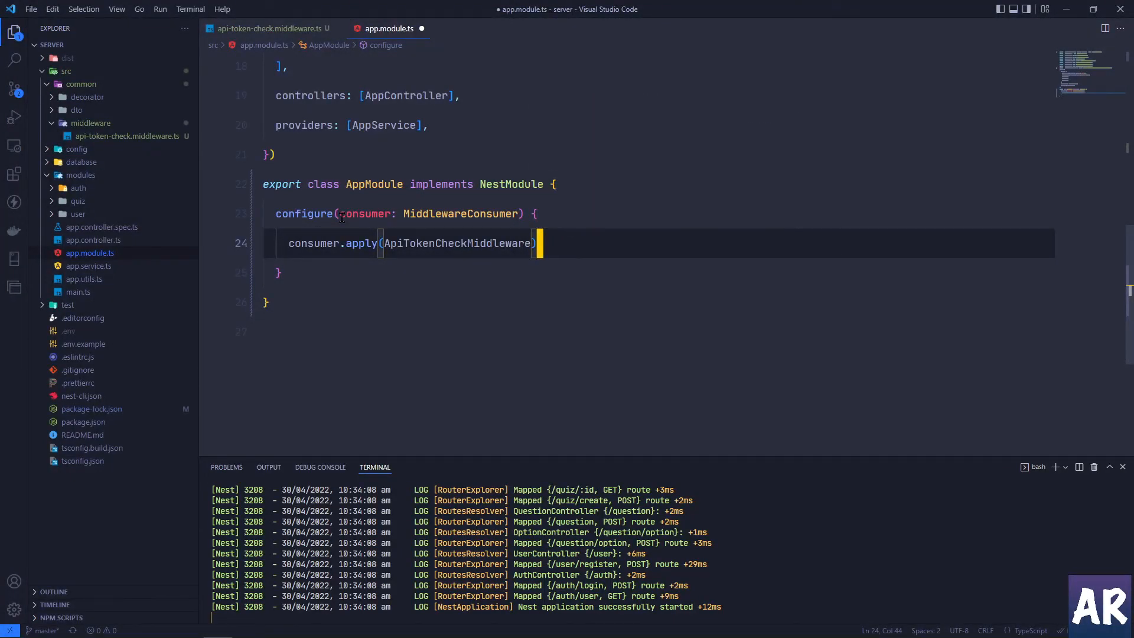
type(".")
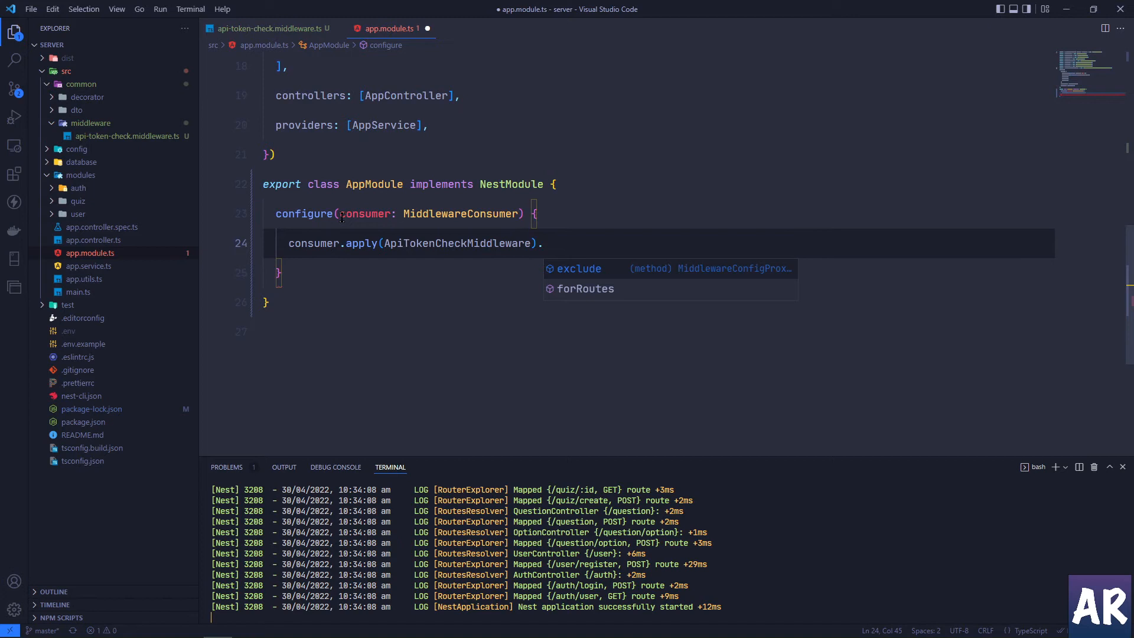
type(".forRoutes")
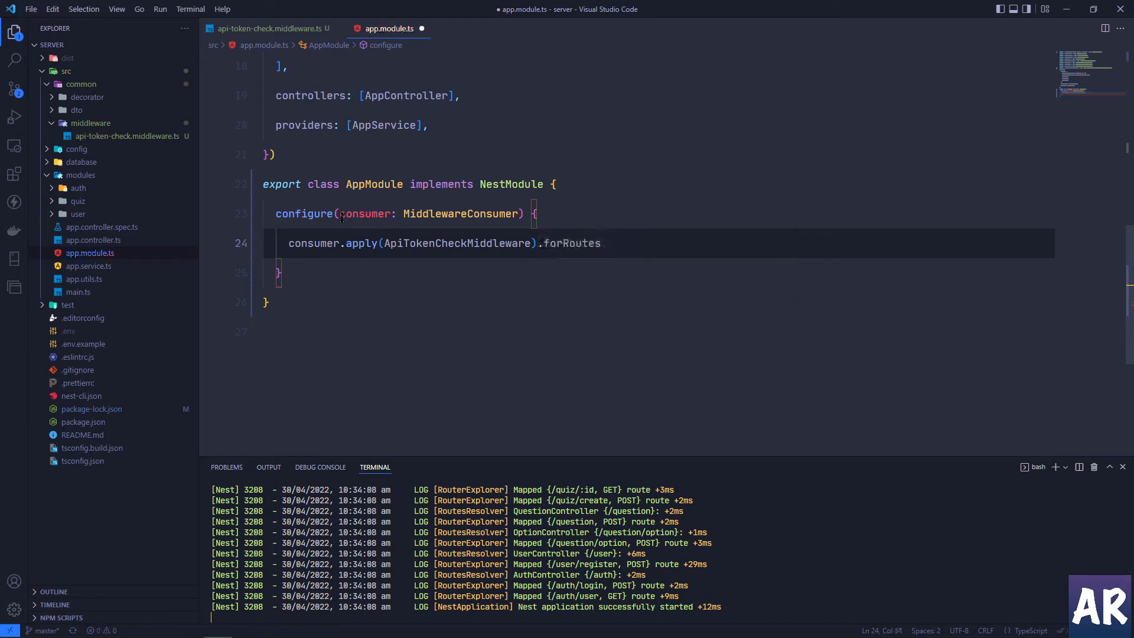
type("()")
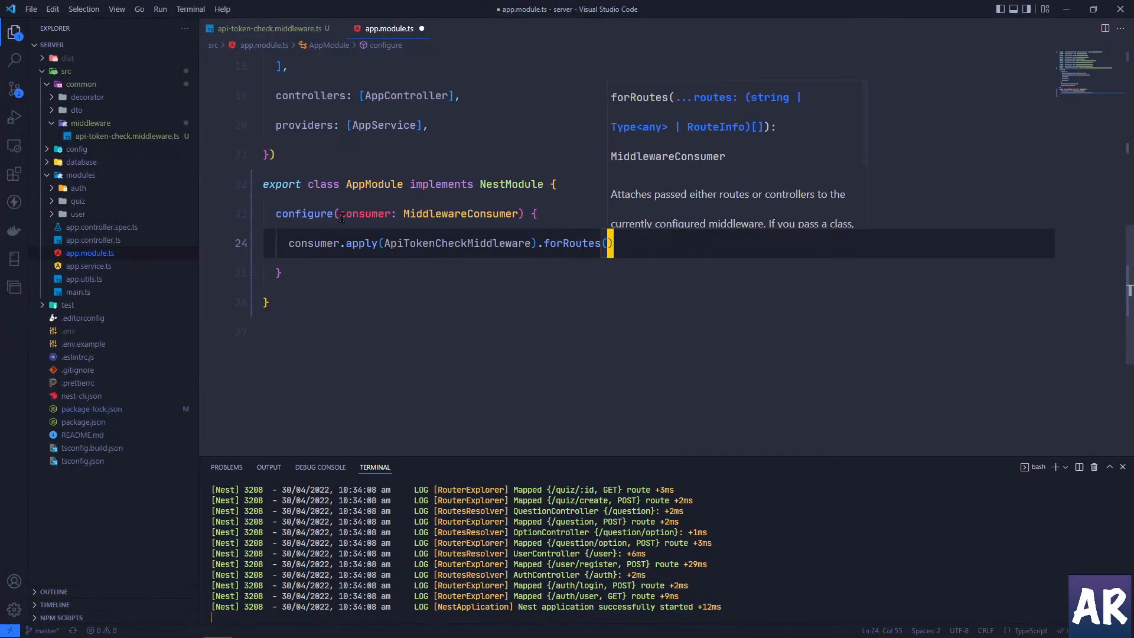
type("{}")
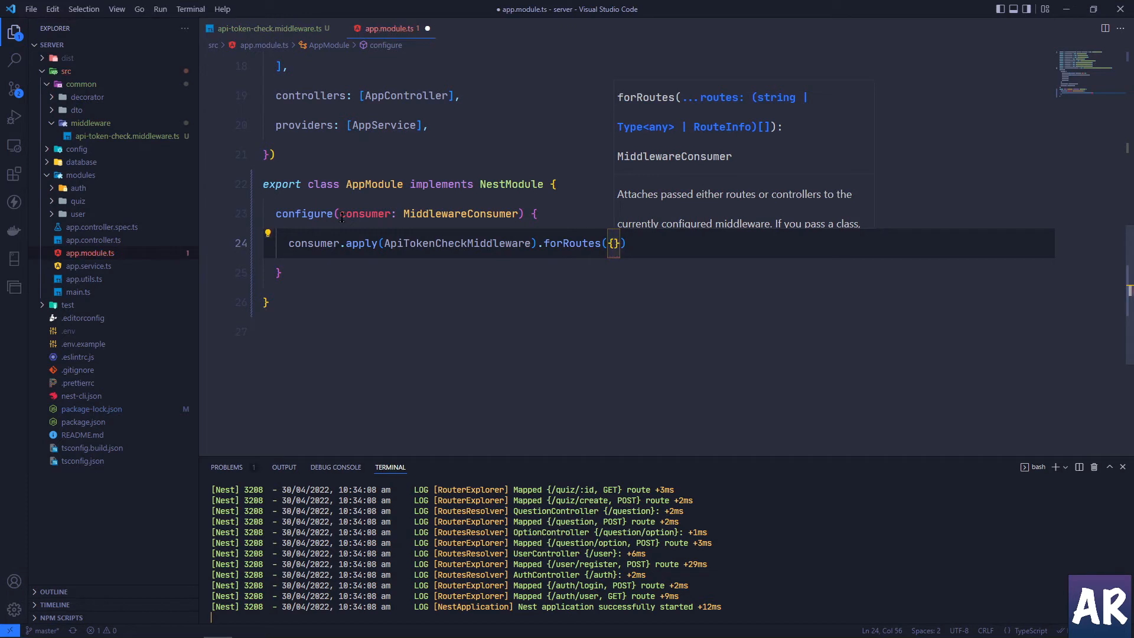
type("path: '*")
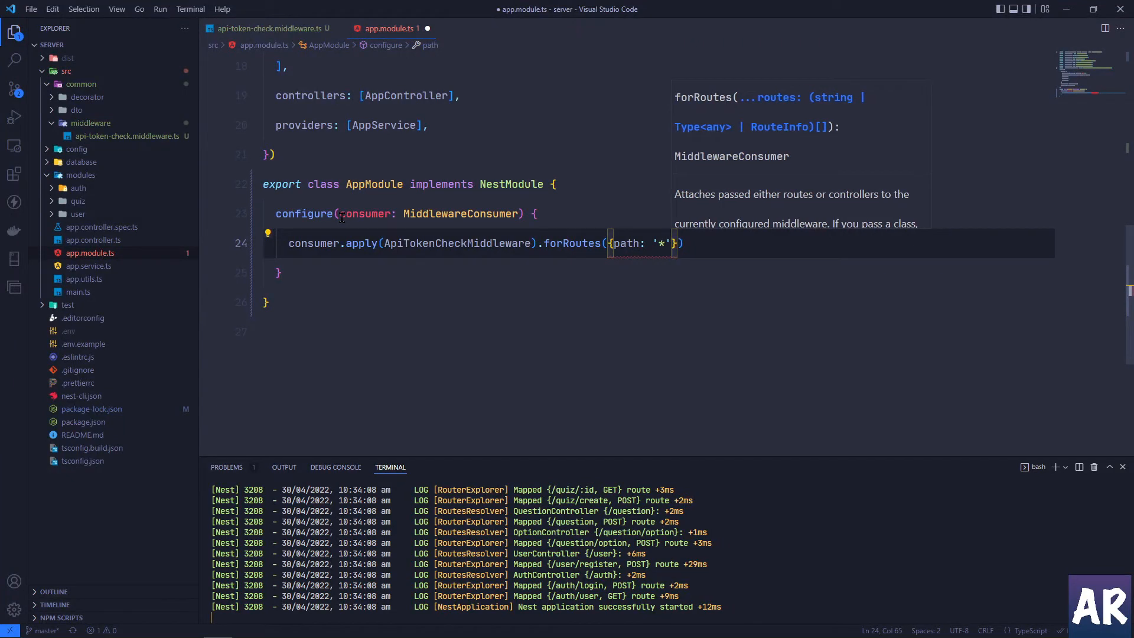
type(", method")
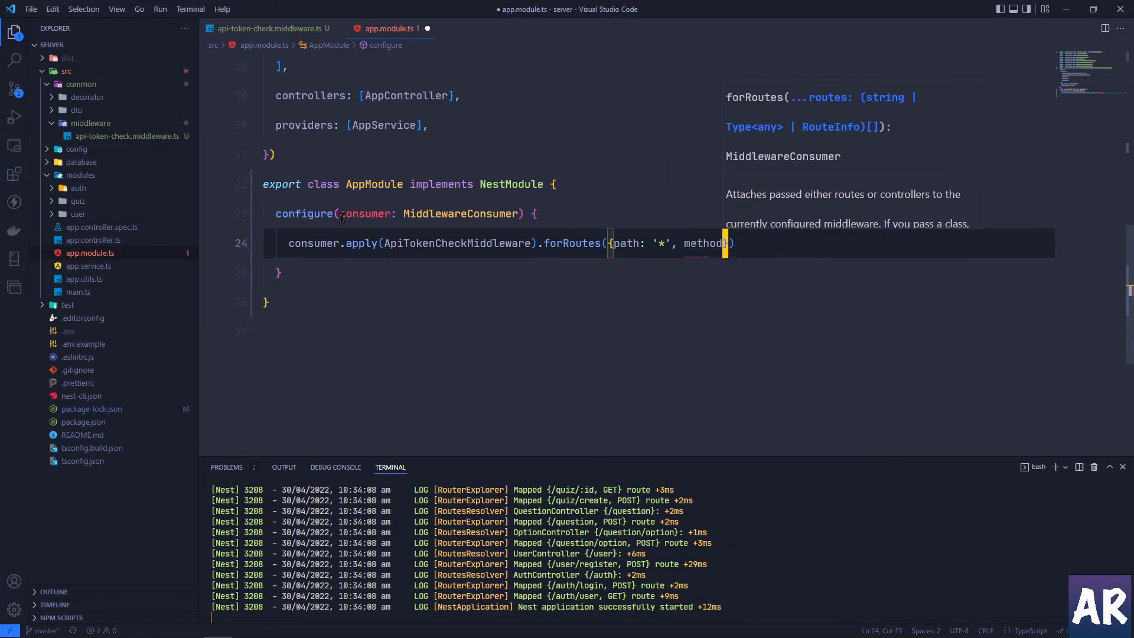
type("RequestMethod.ALL });")
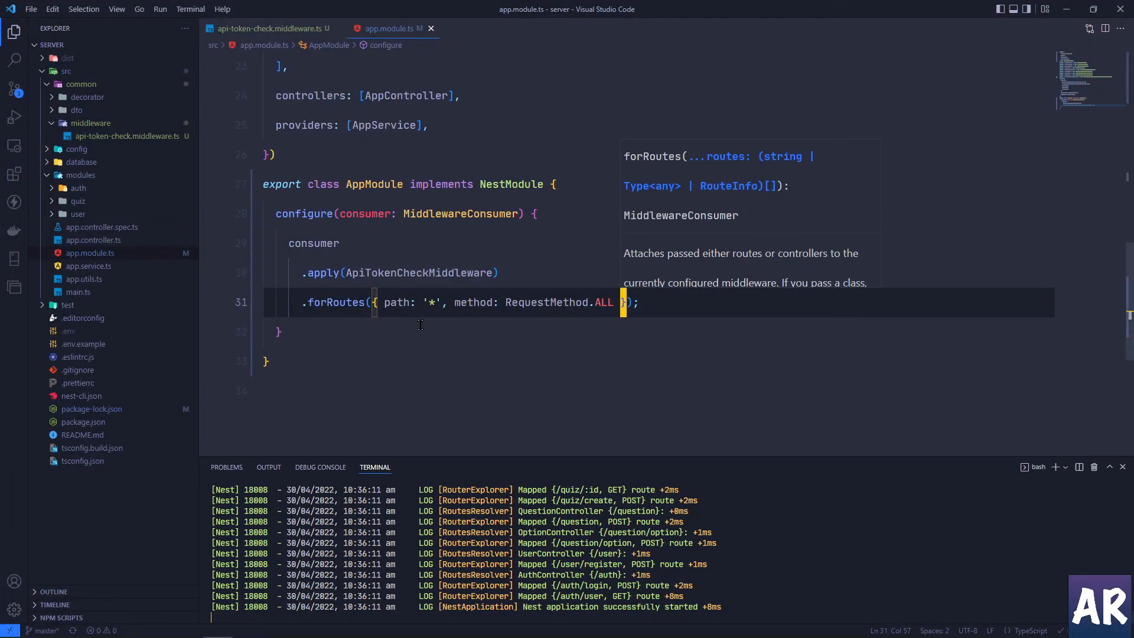
mouse_move(365, 213)
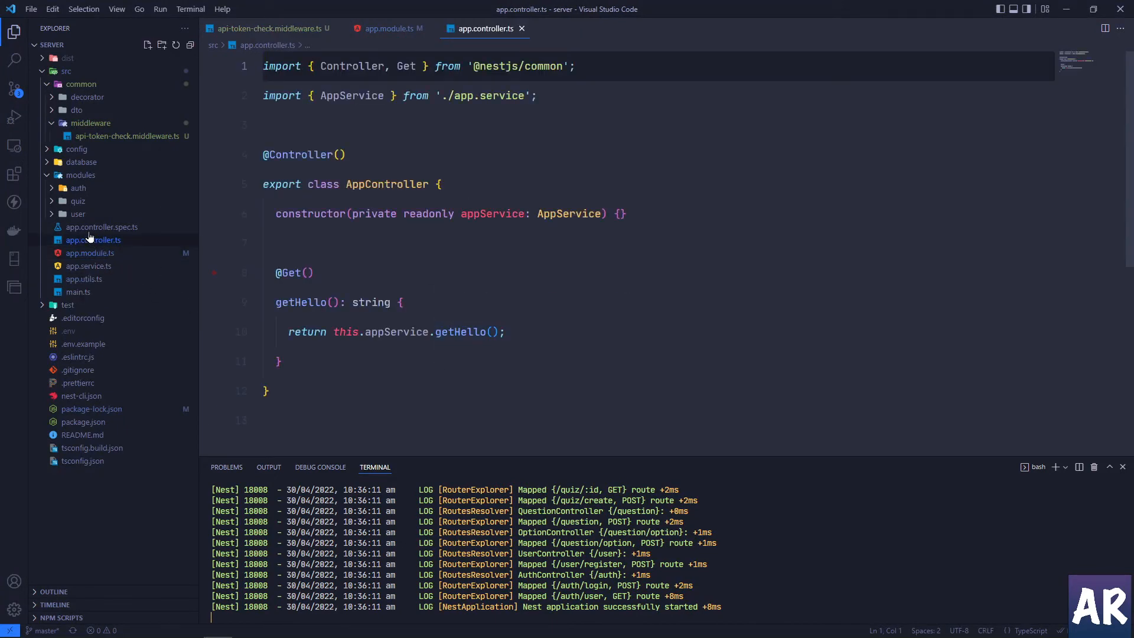
left_click(13, 202)
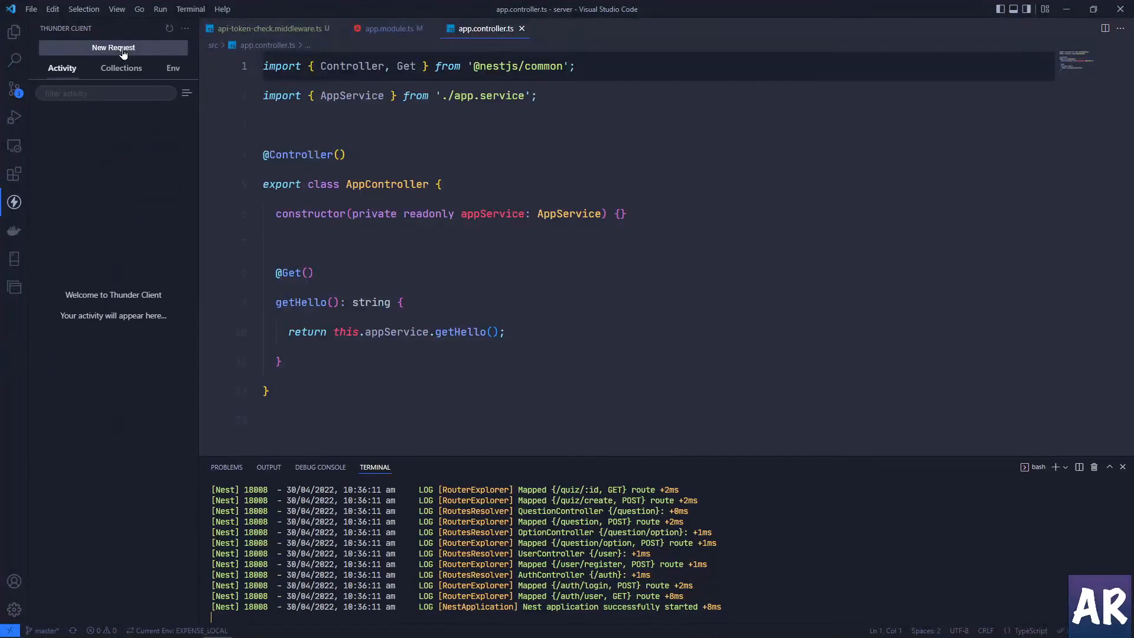
left_click(112, 48)
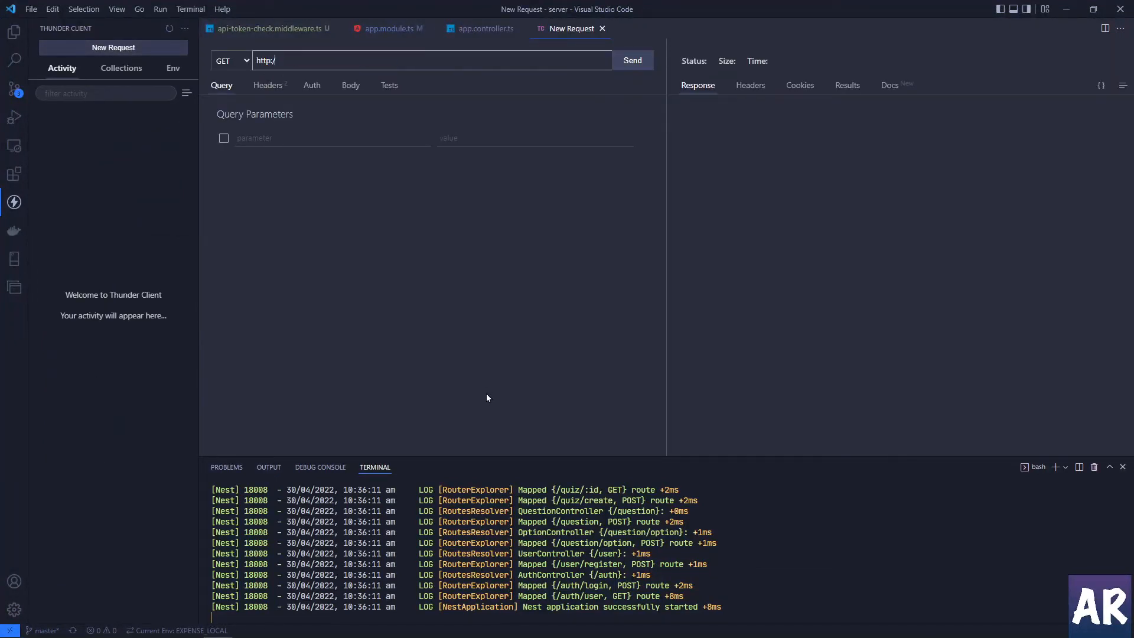
type("/localhost:300")
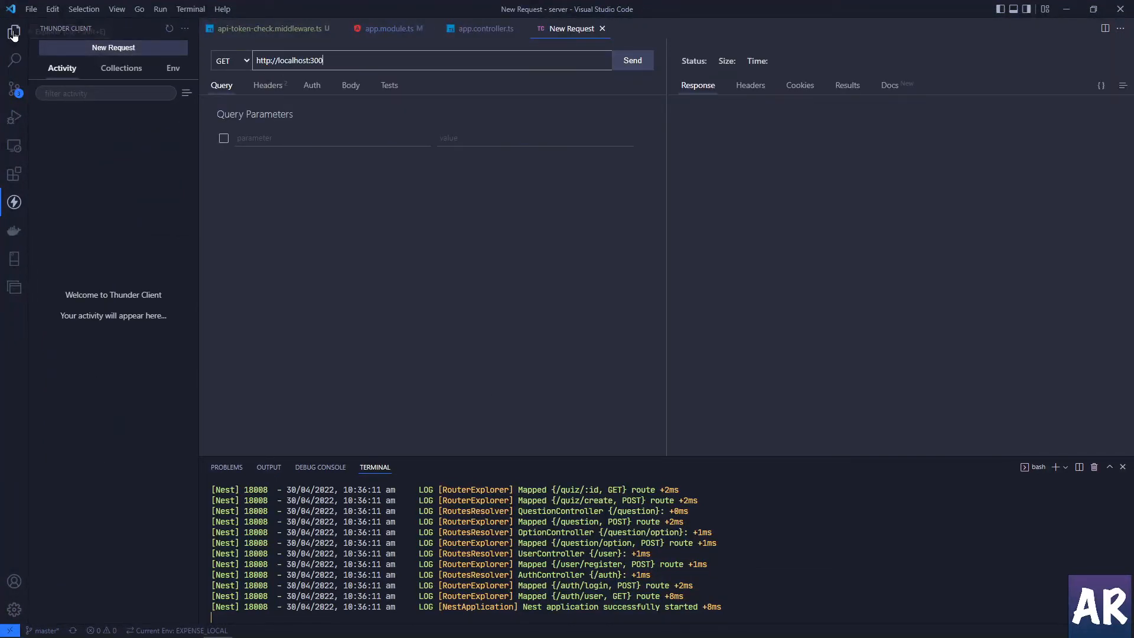
left_click(12, 29)
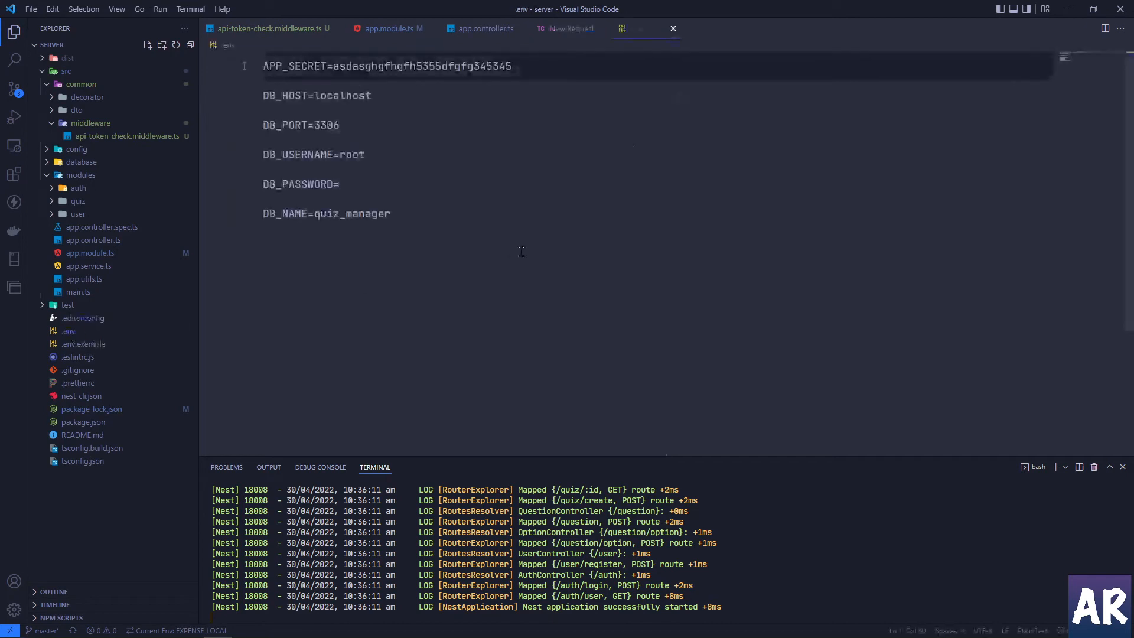
left_click(572, 29)
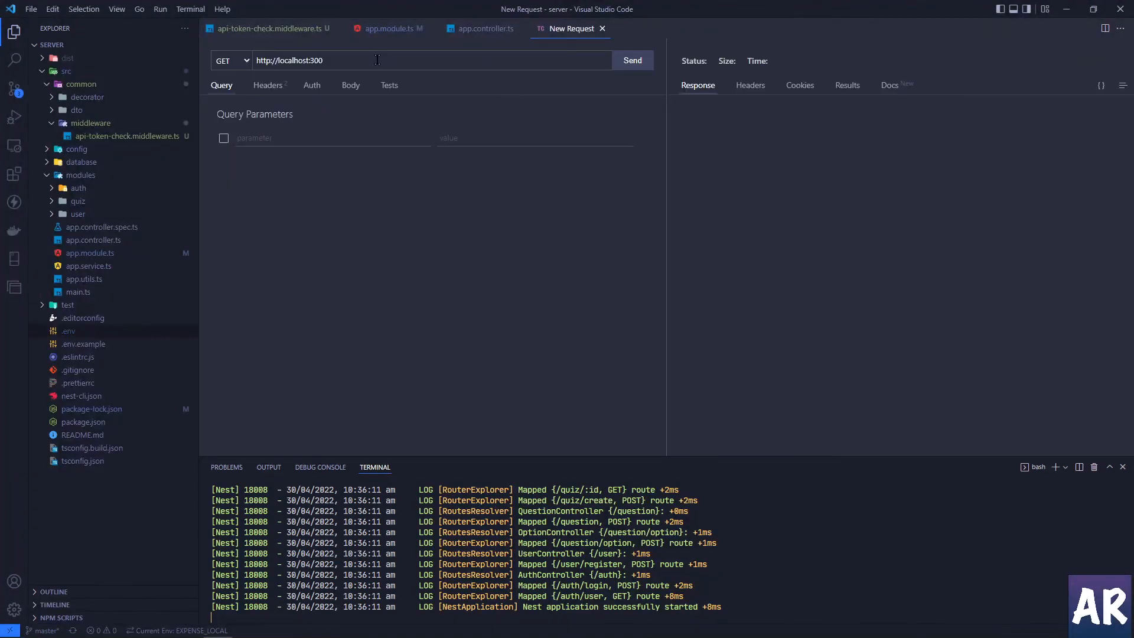
left_click(632, 60)
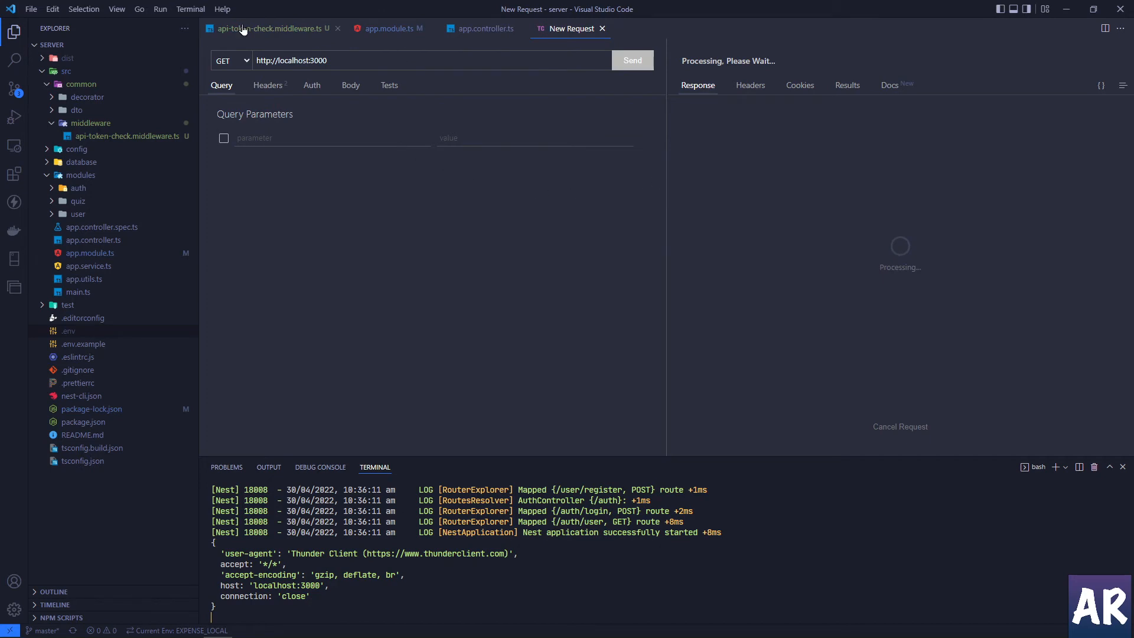
mouse_move(837, 321)
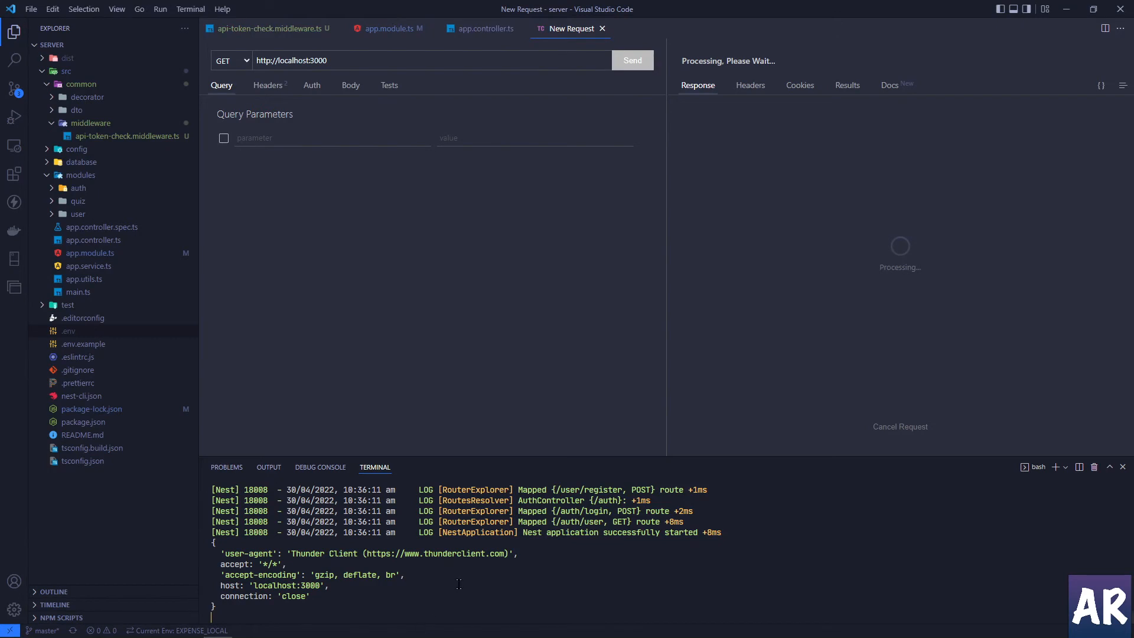
left_click(271, 28)
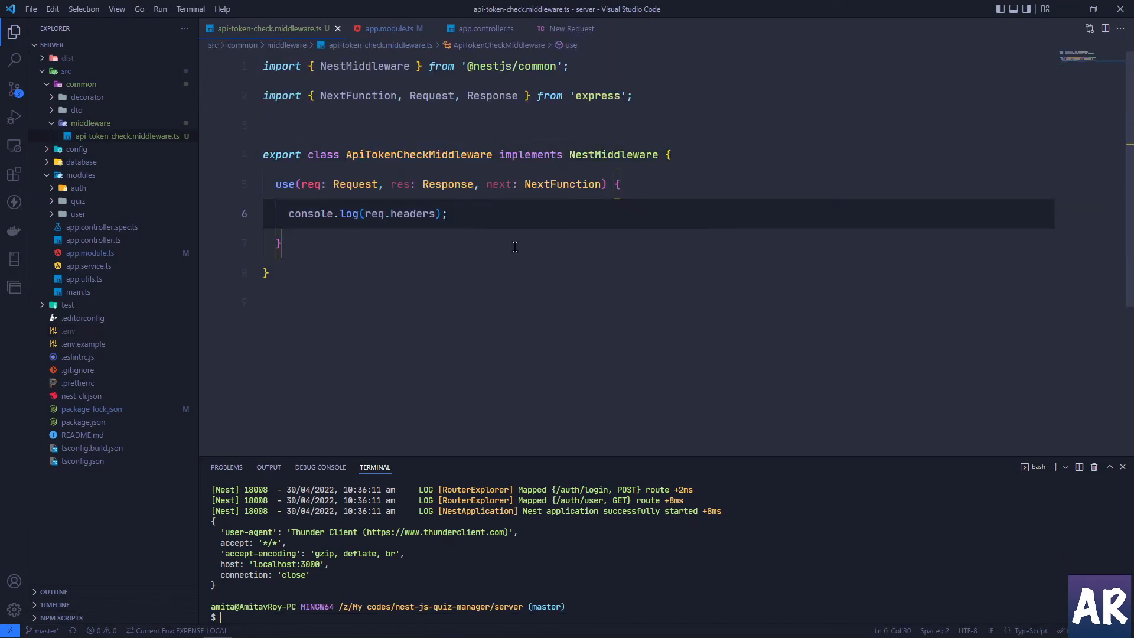
Add next() to the middleware, save it, and restart the server with npm run start:dev.
type("next();")
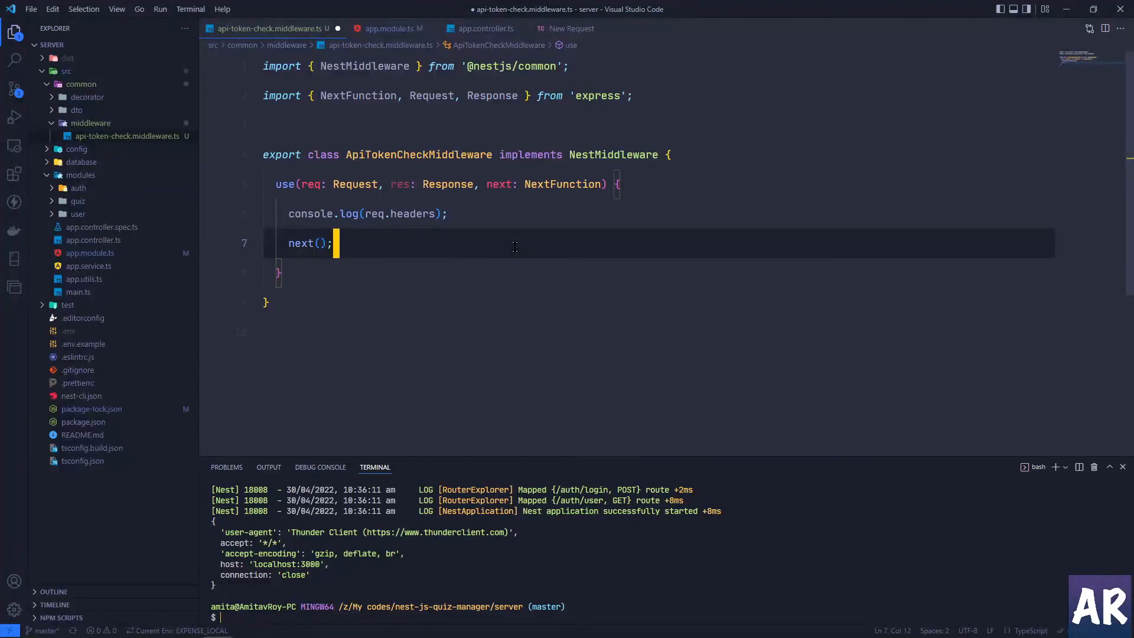
key("Ctrl+s")
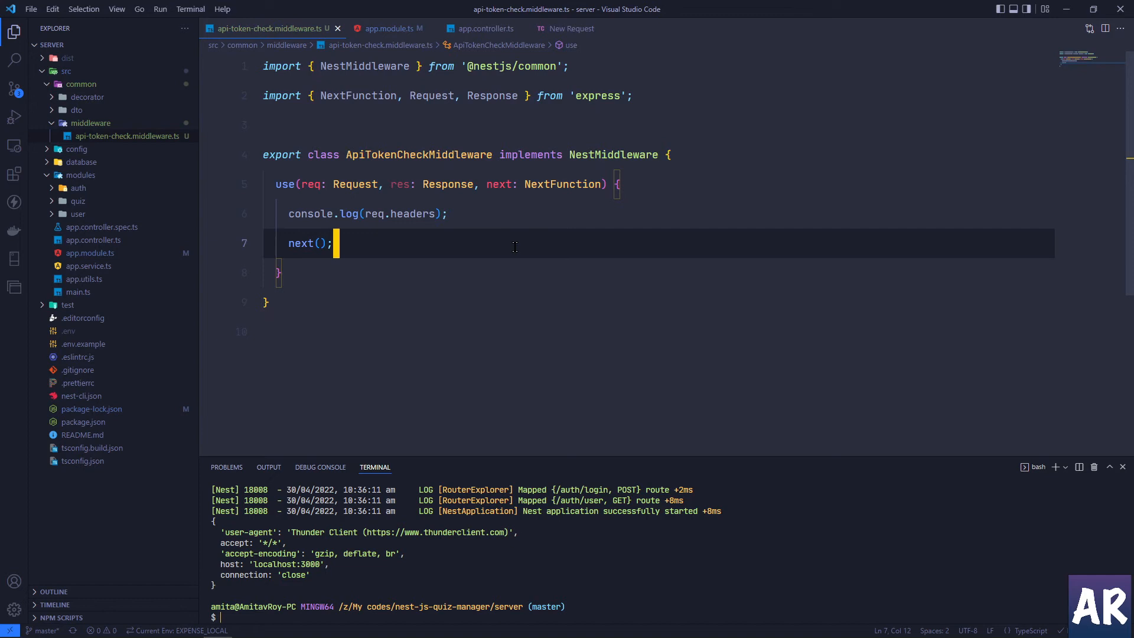
type("npm run start:dev")
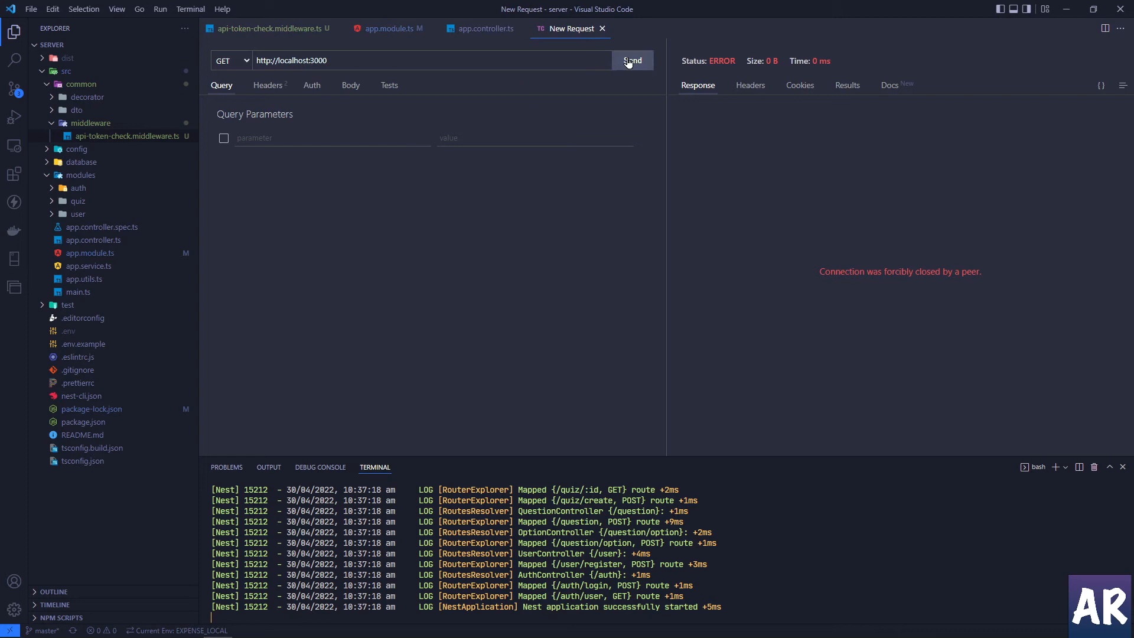
left_click(632, 60)
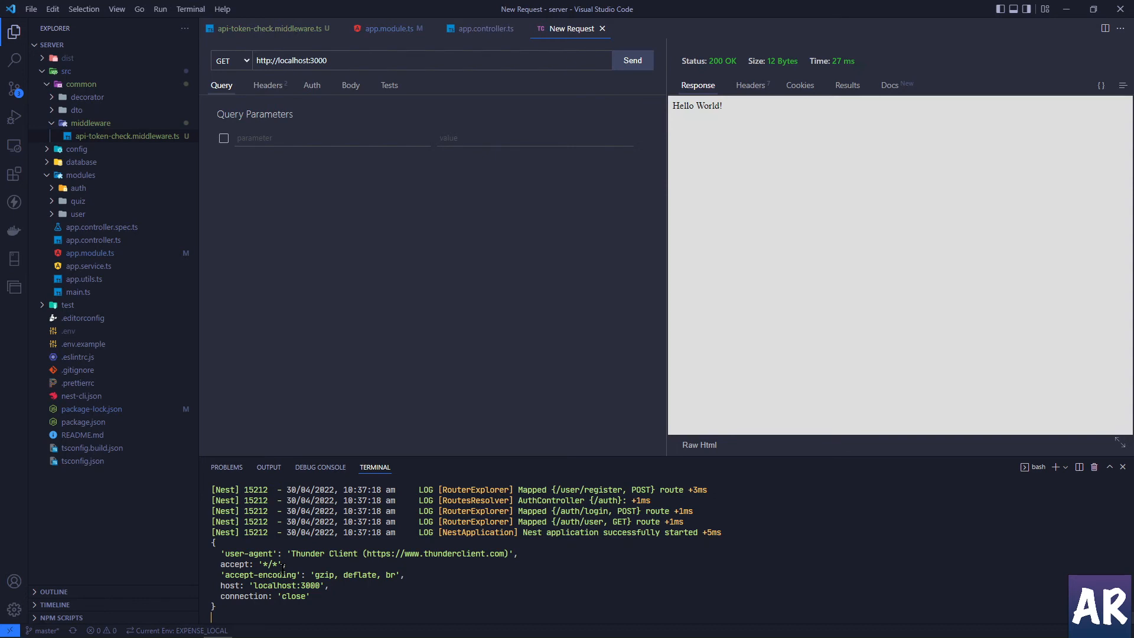
mouse_move(326, 112)
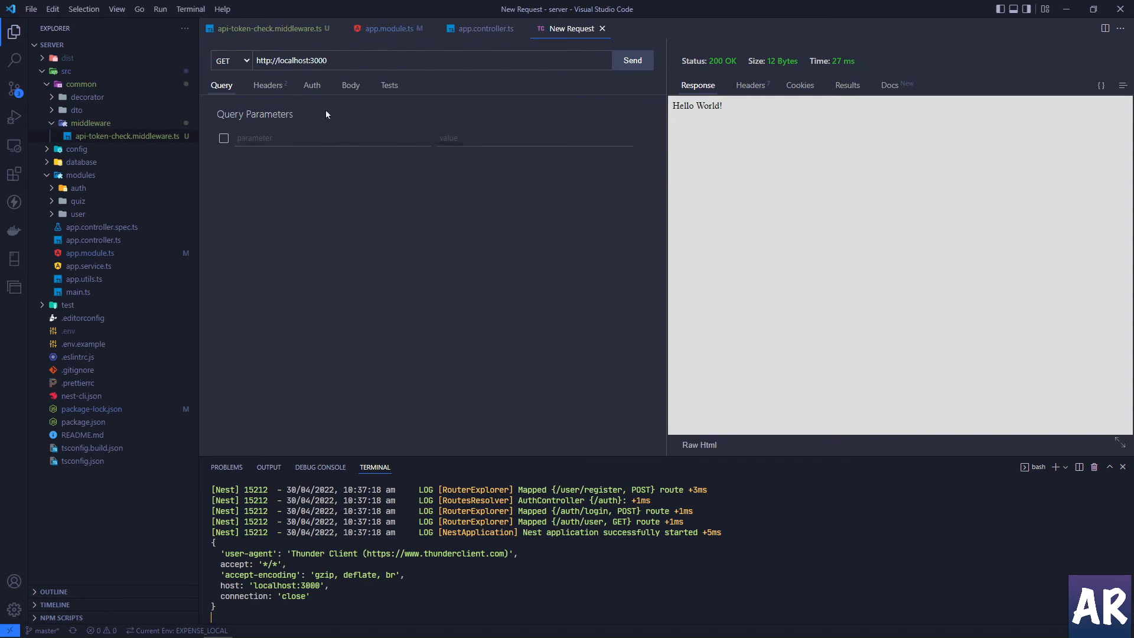
left_click(268, 85)
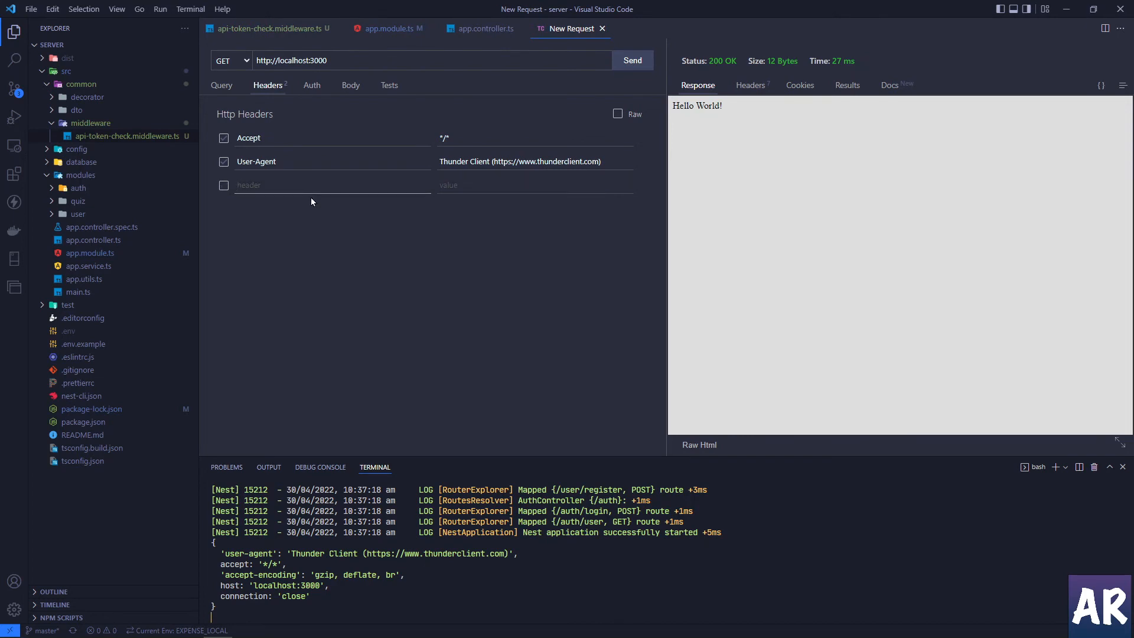
mouse_move(399, 319)
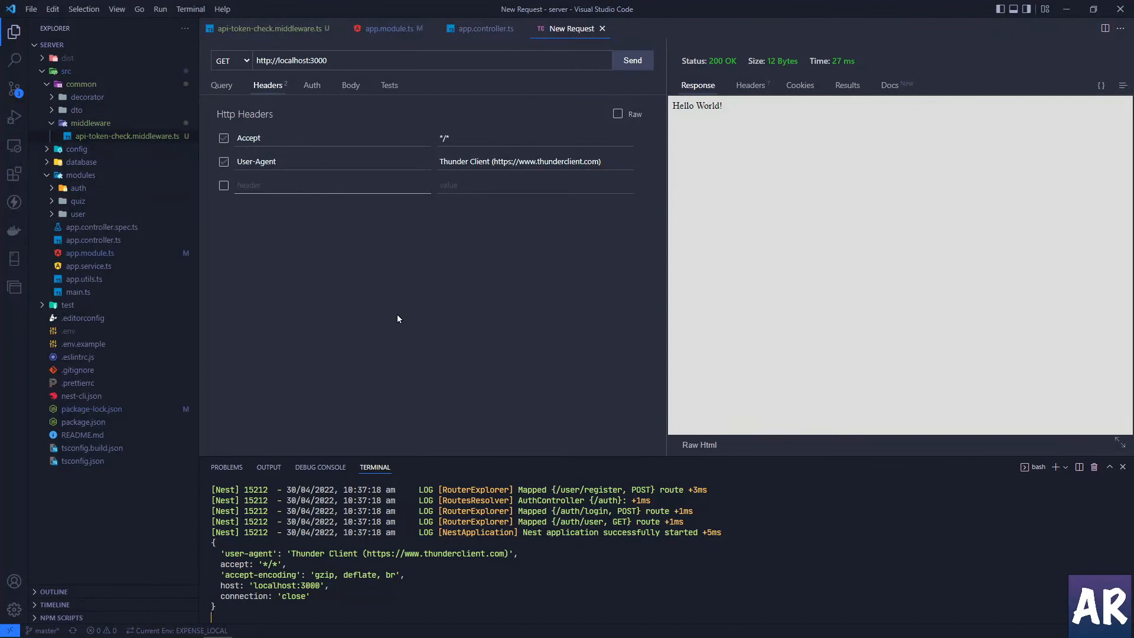
type("api-token")
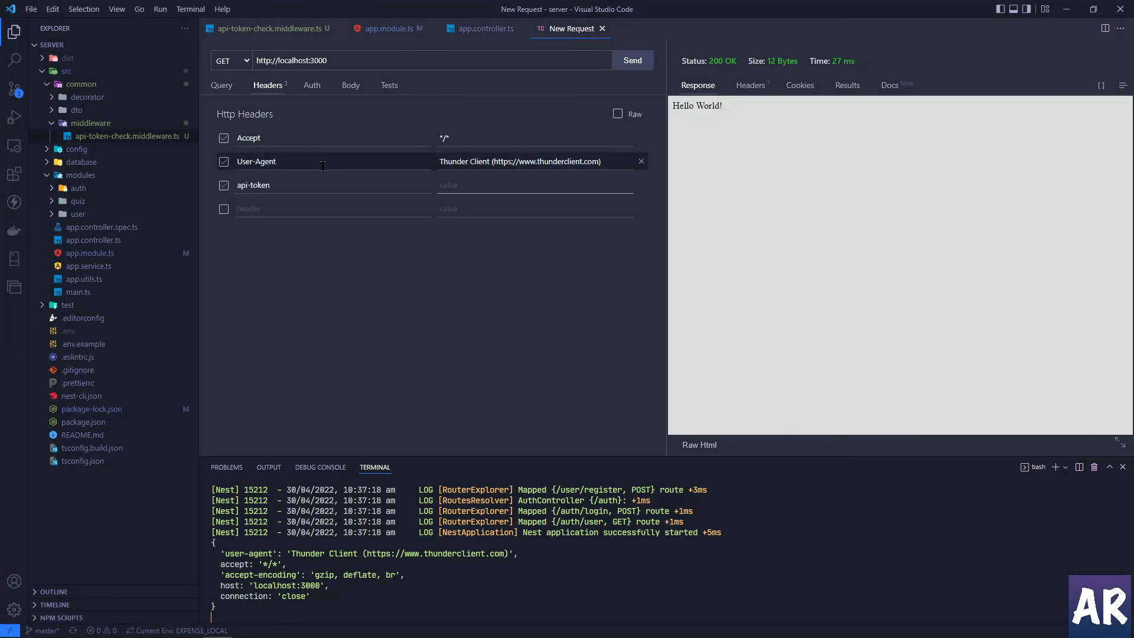
type("my-token")
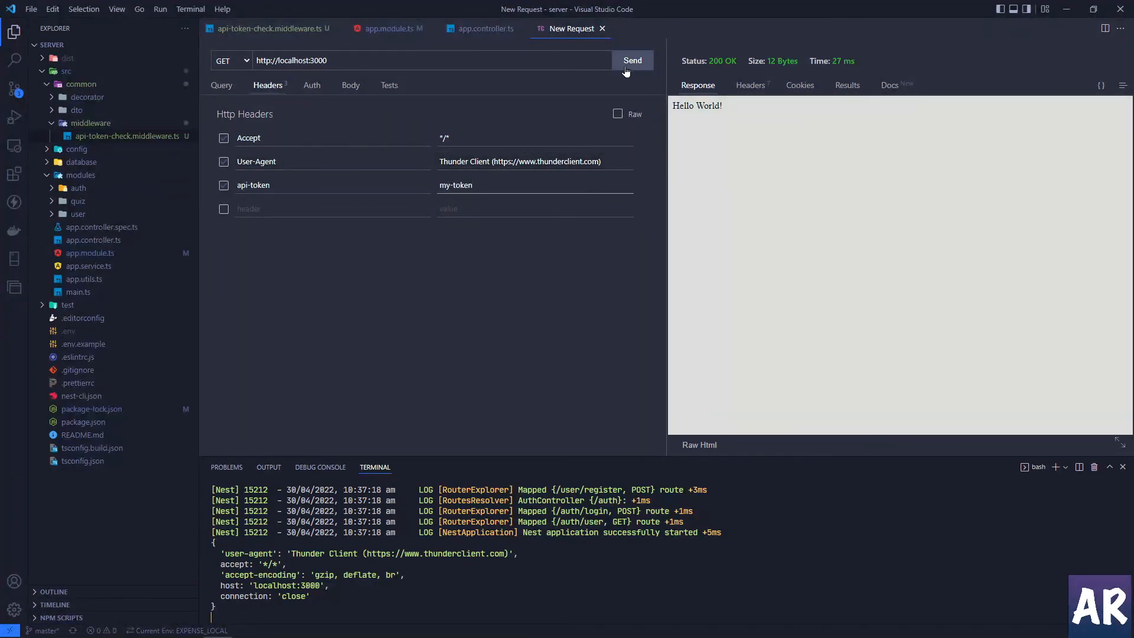
left_click(633, 61)
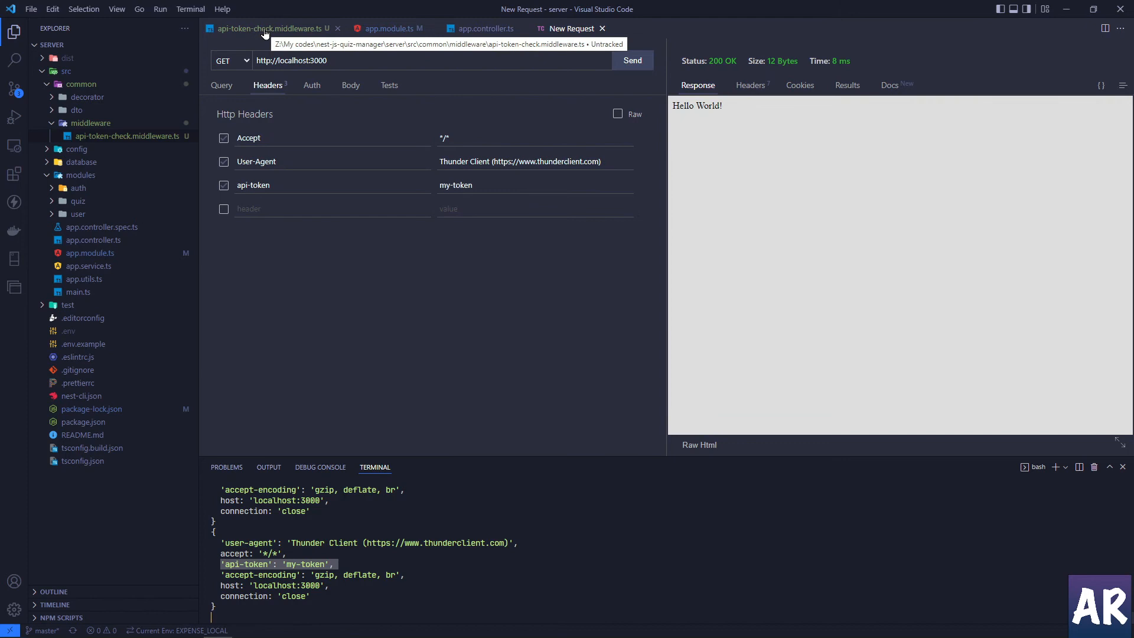
left_click(268, 29)
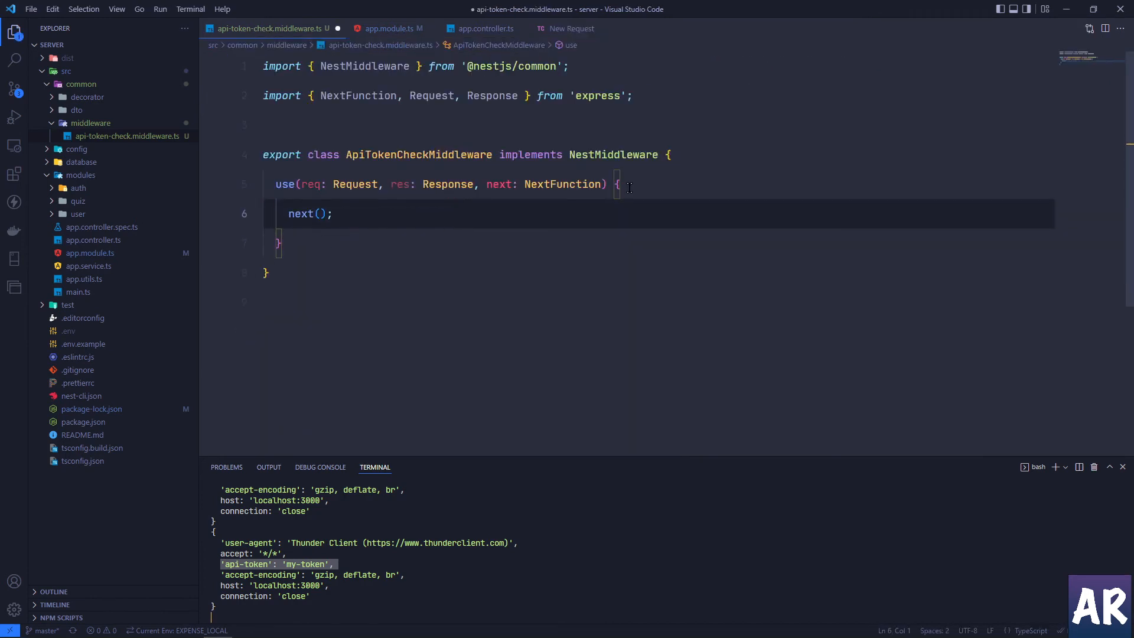
type("if")
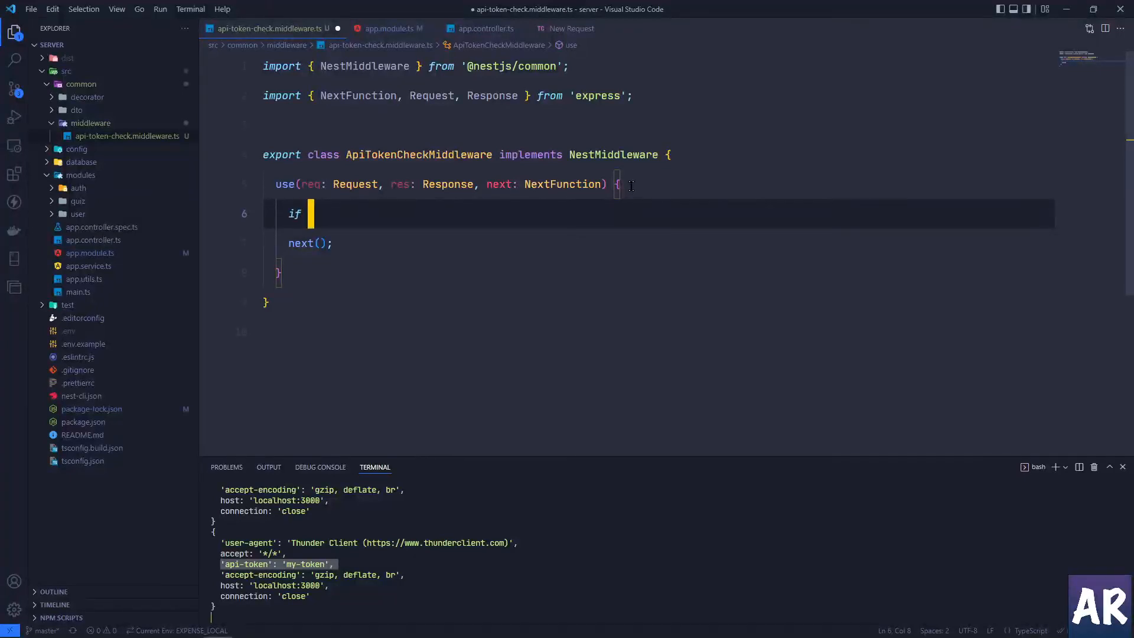
type("(re")
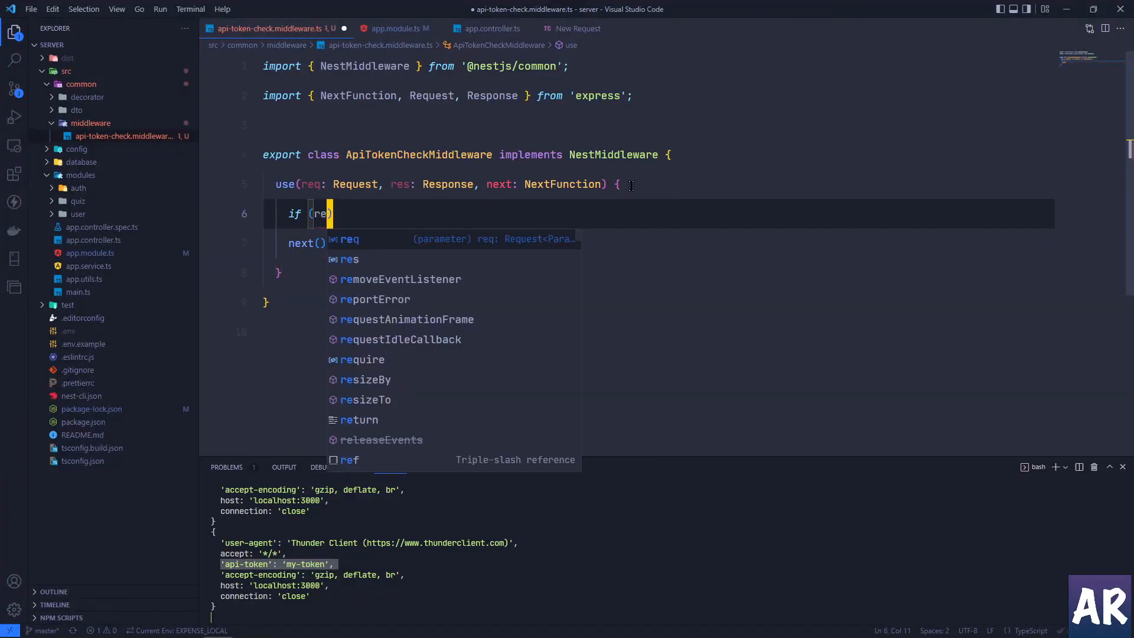
type(".headers['api-token")
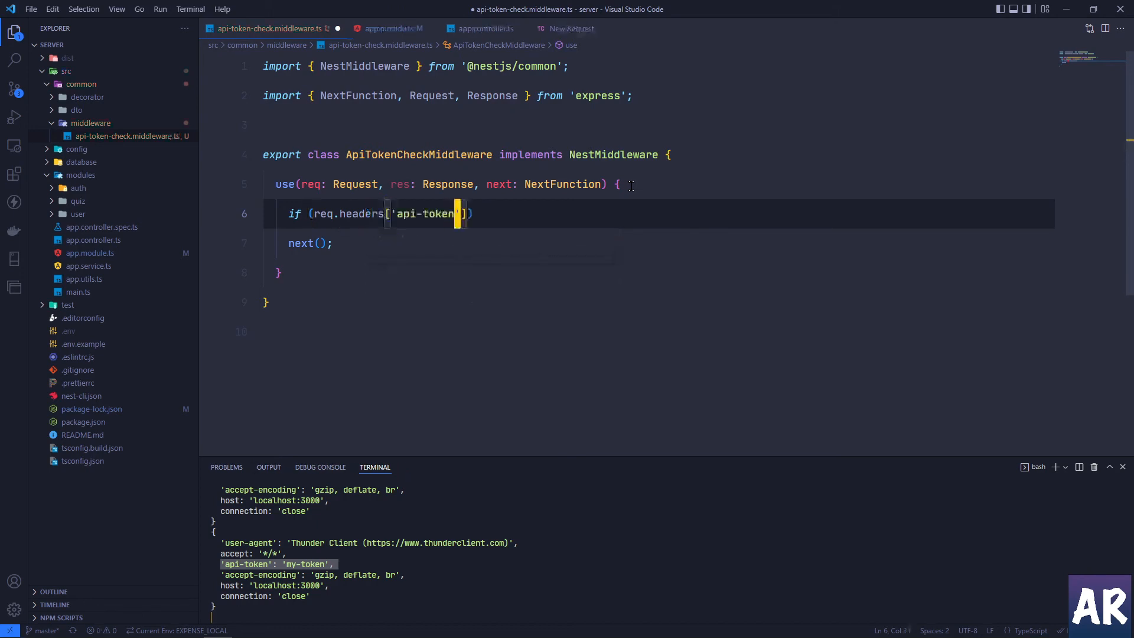
type("===")
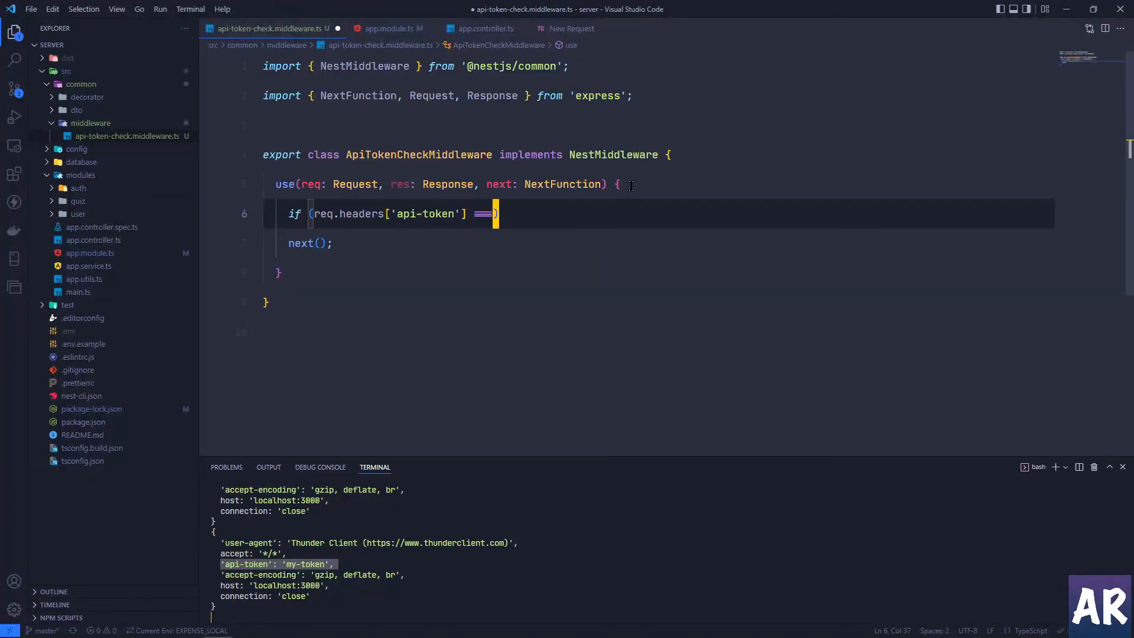
type("''")
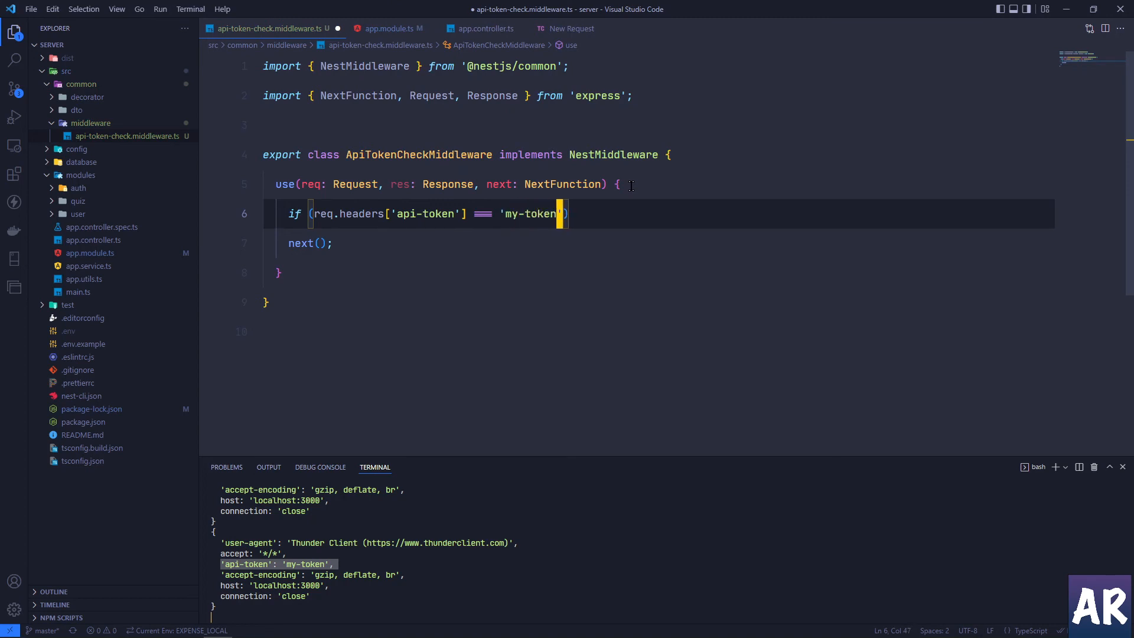
type("{")
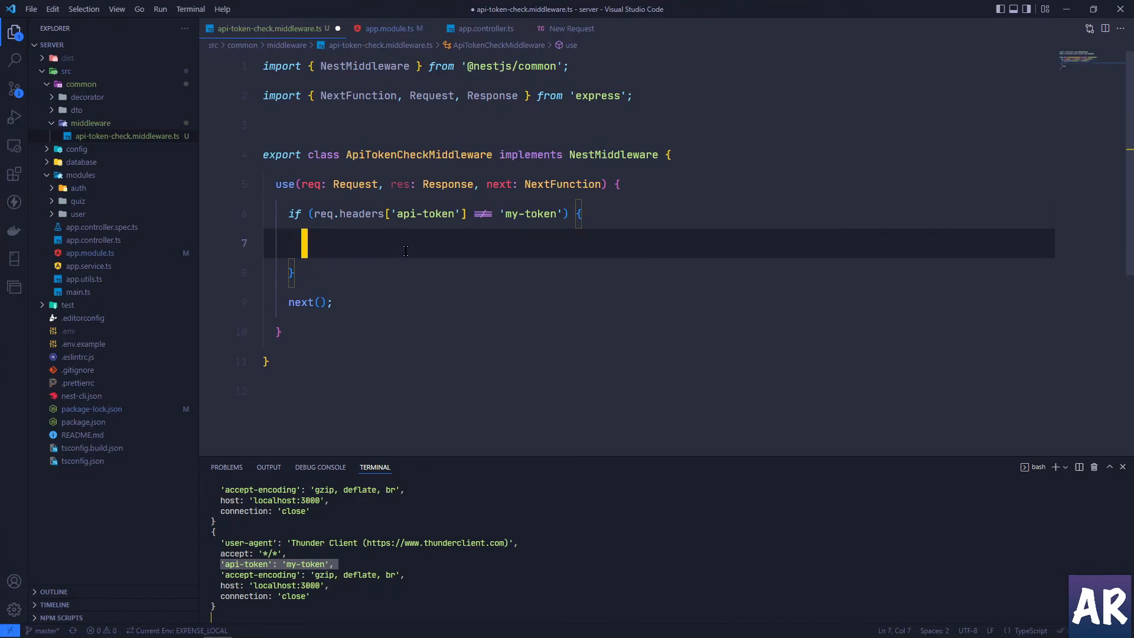
type("throw")
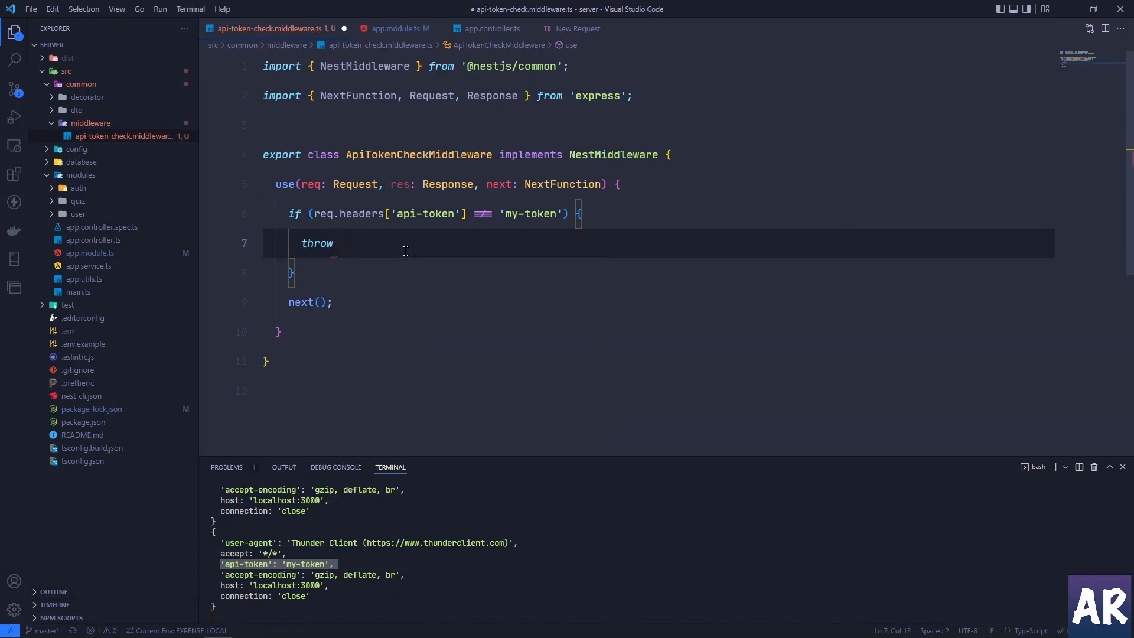
type("new BadRe")
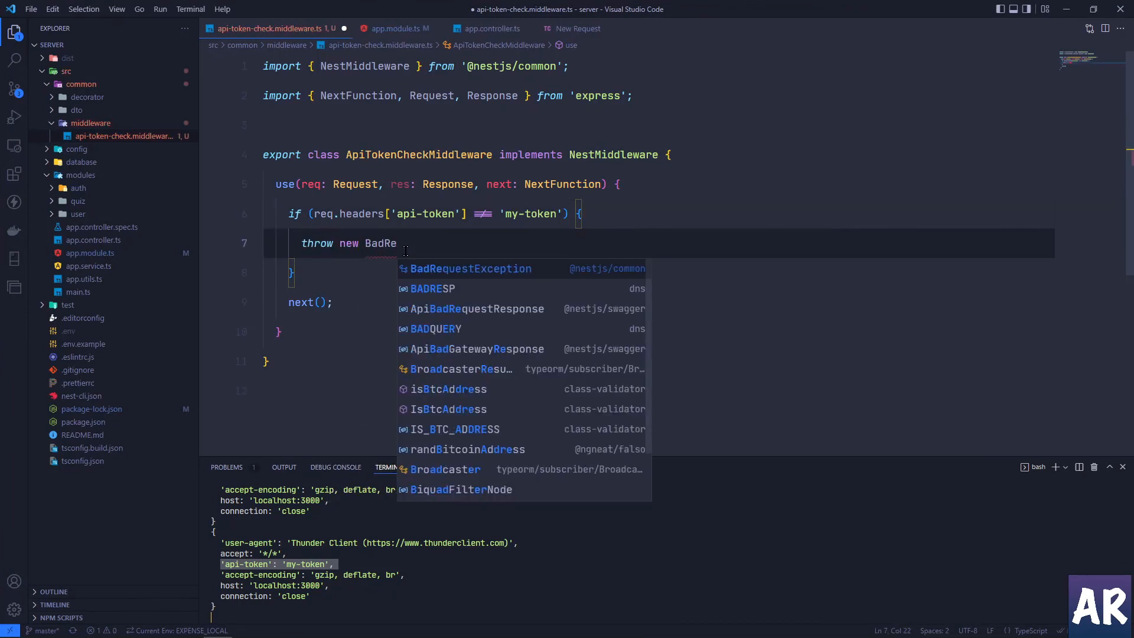
type("BadRequestException('The token does not match');")
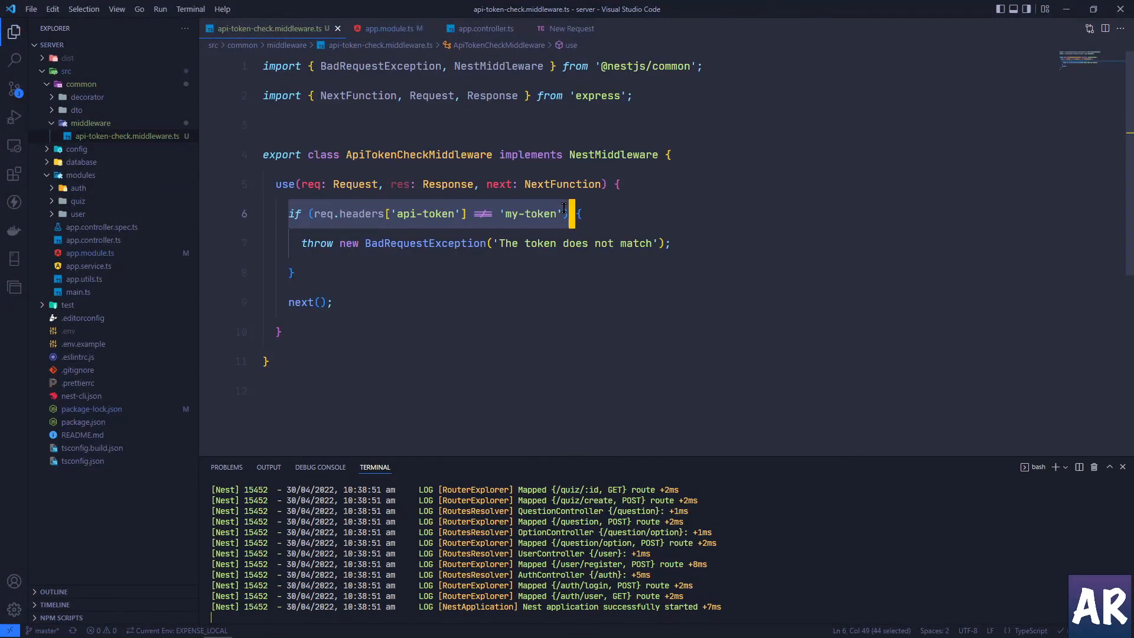
left_click(571, 29)
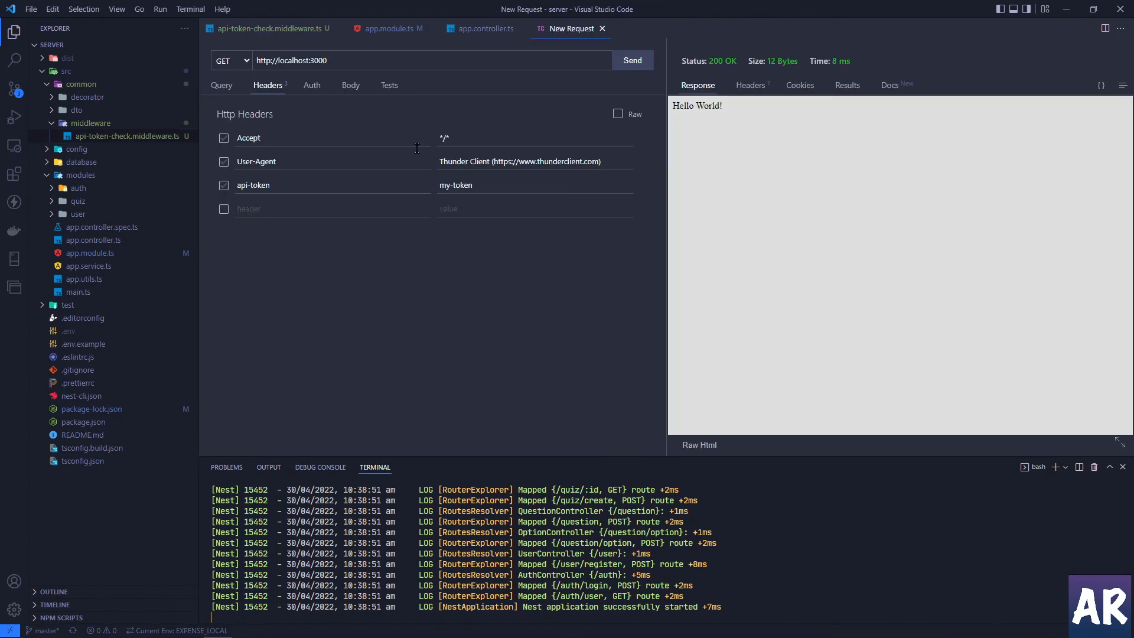
Confirm my-token returns Hello World while my-token1 gets 400 'The token does not match'.
left_click(632, 61)
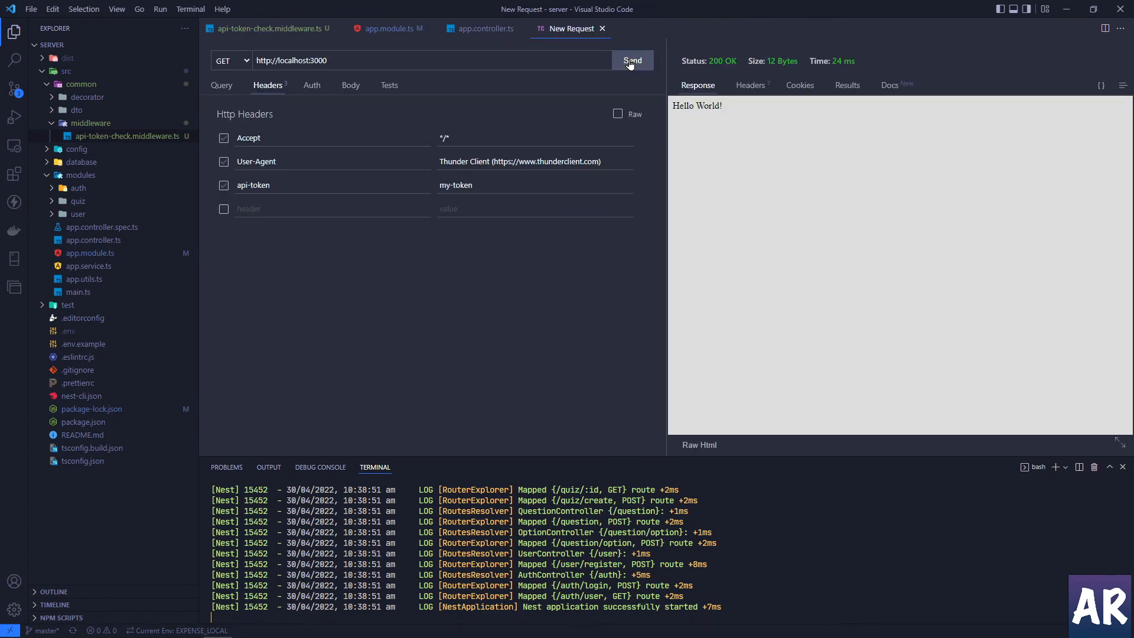
left_click(633, 60)
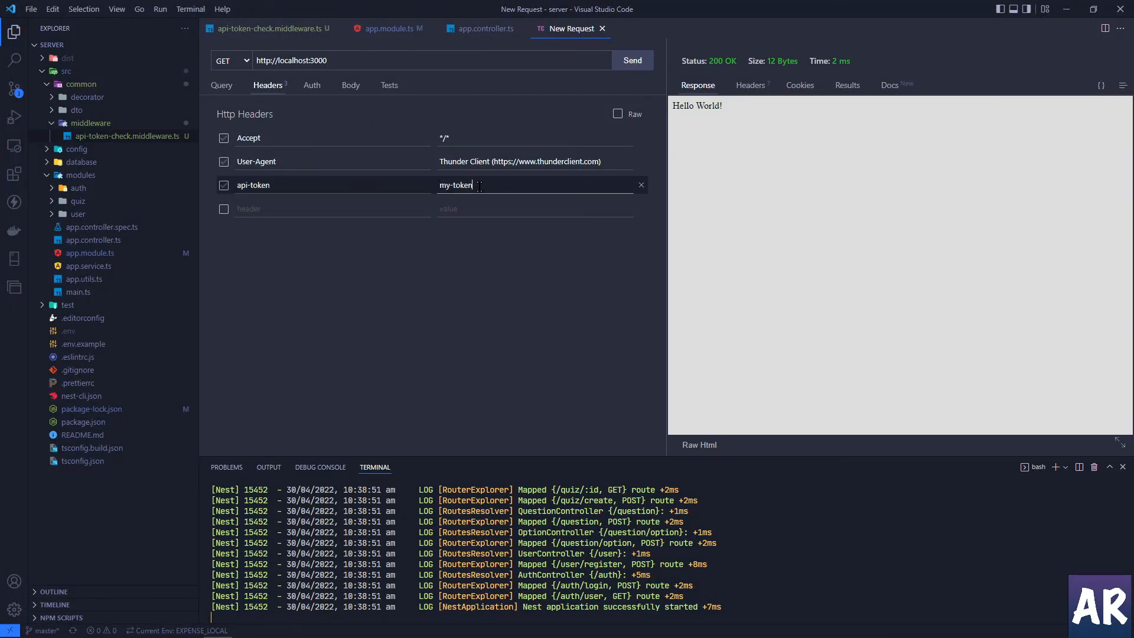
left_click(632, 60)
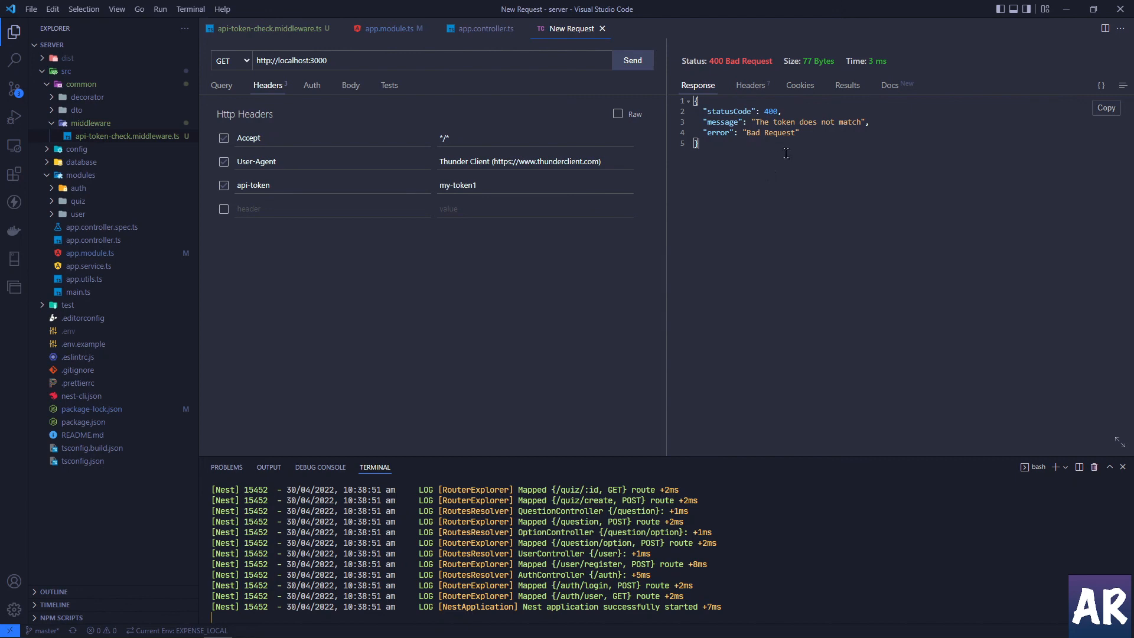
left_click(492, 185)
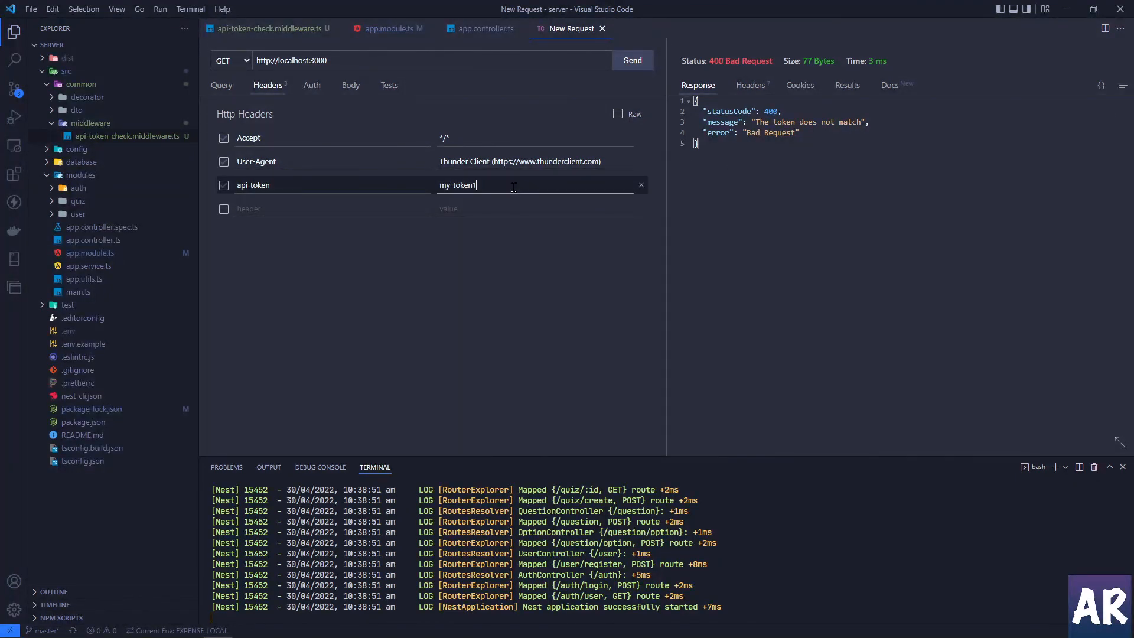
left_click(633, 60)
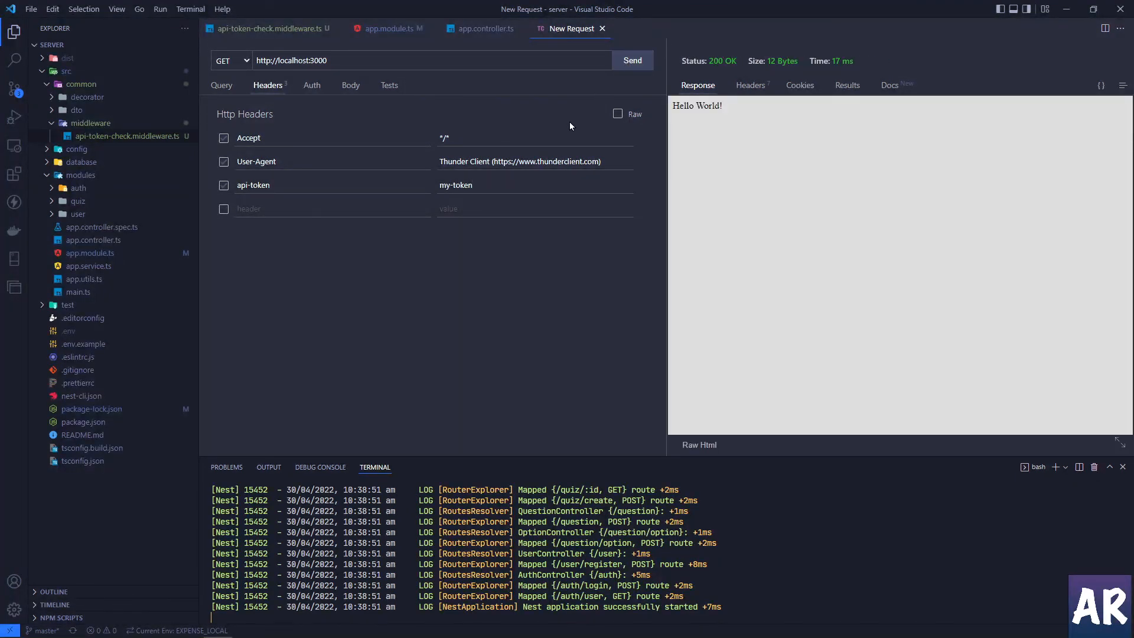
Disable the api-token header, confirm the request gets 400, and review the middleware.
left_click(223, 185)
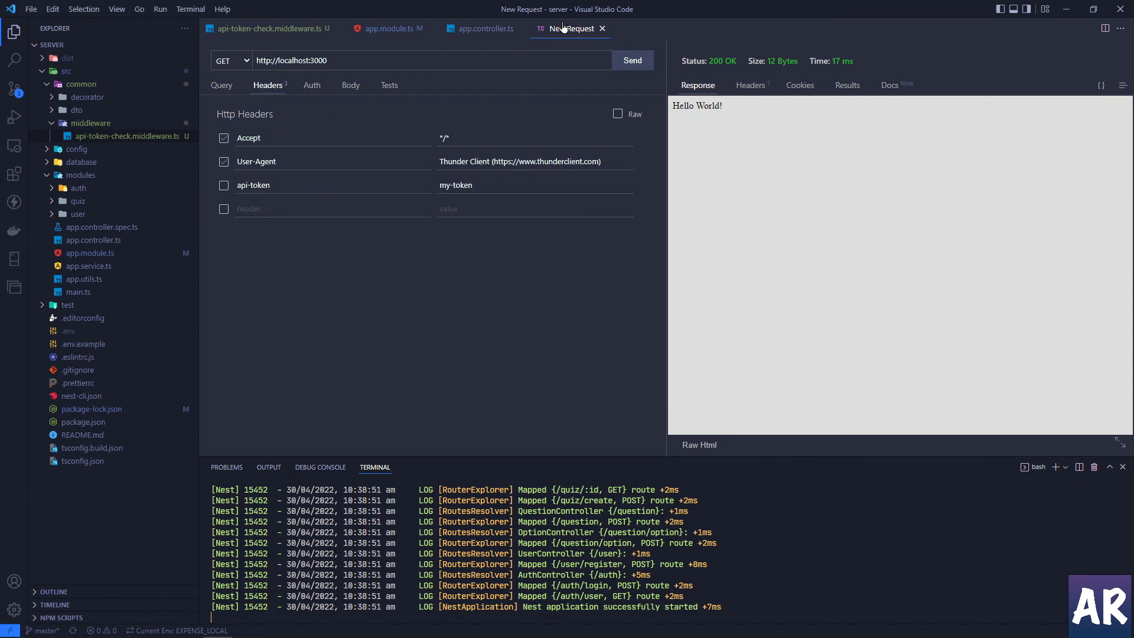
left_click(633, 61)
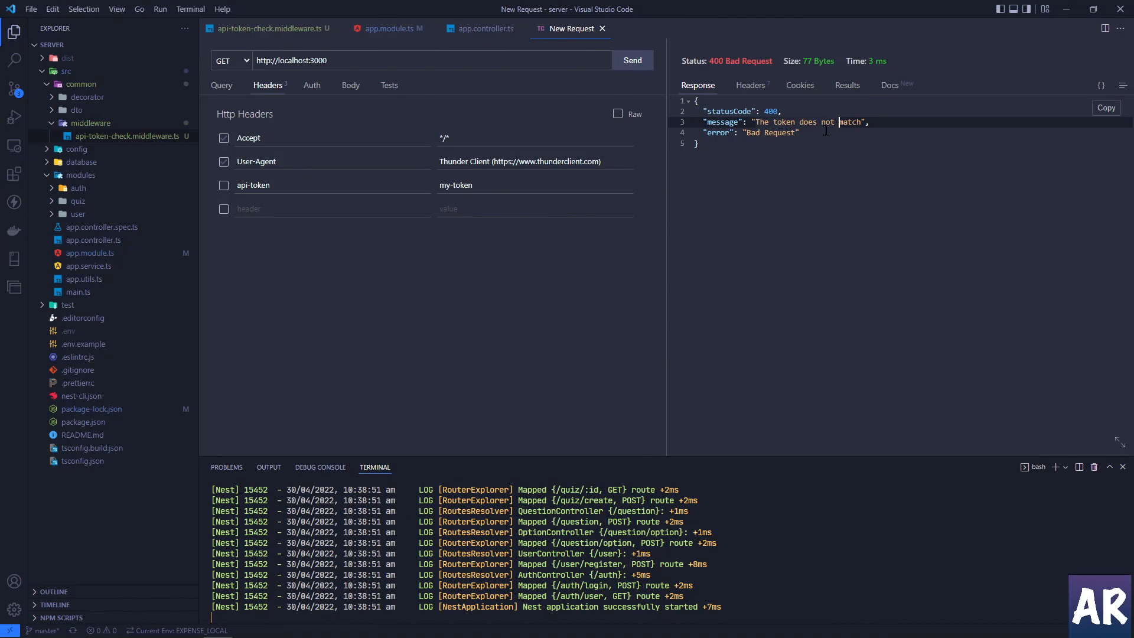
left_click(267, 29)
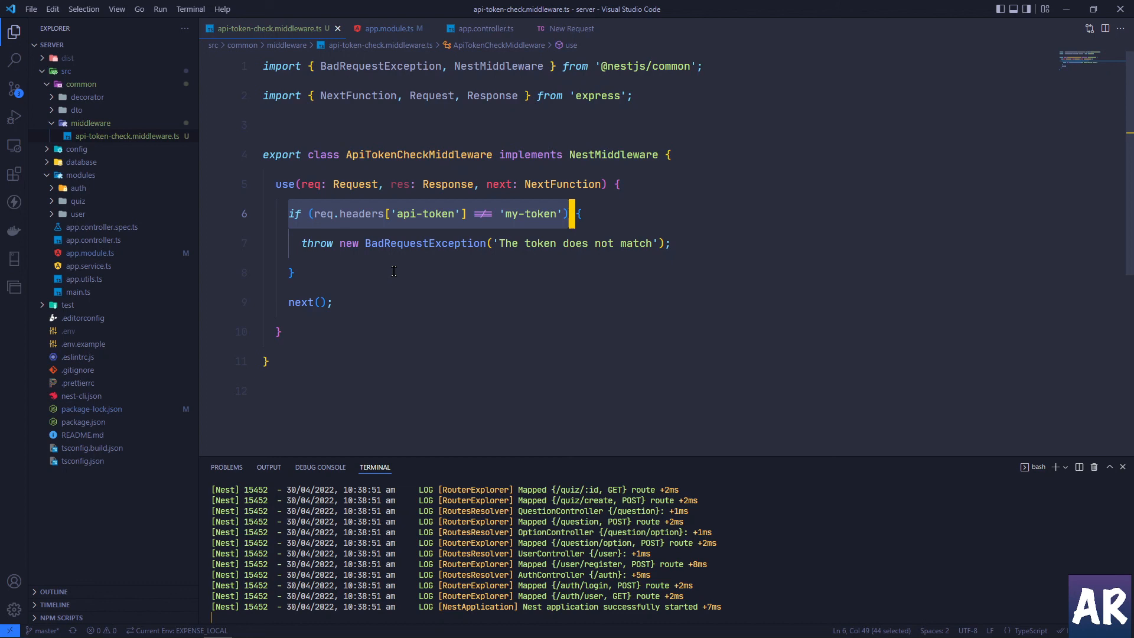
left_click(293, 273)
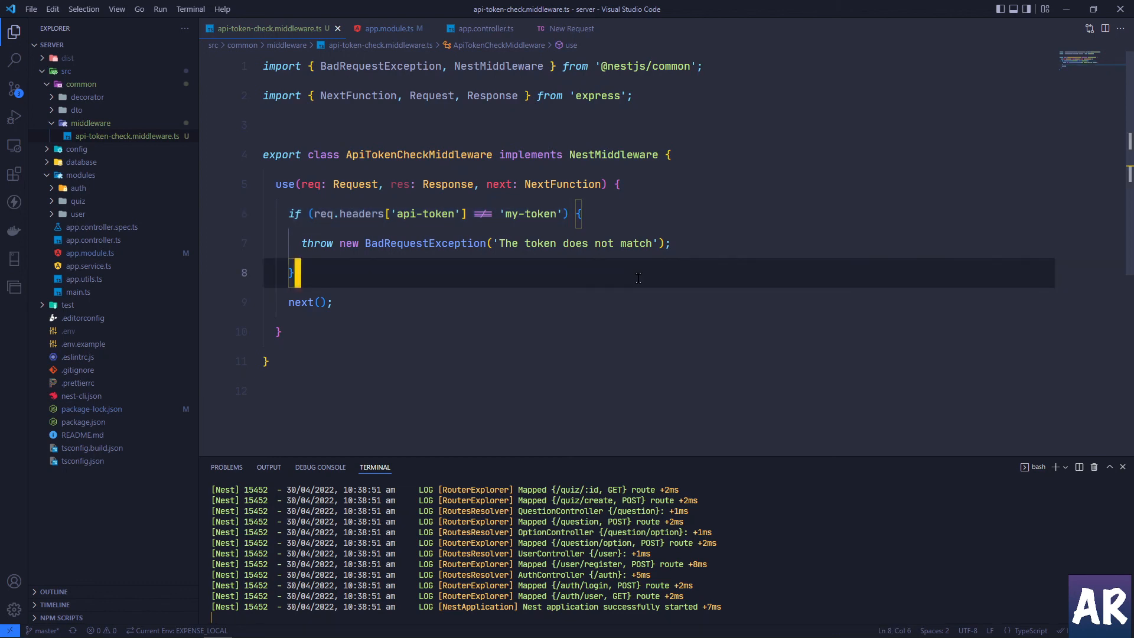